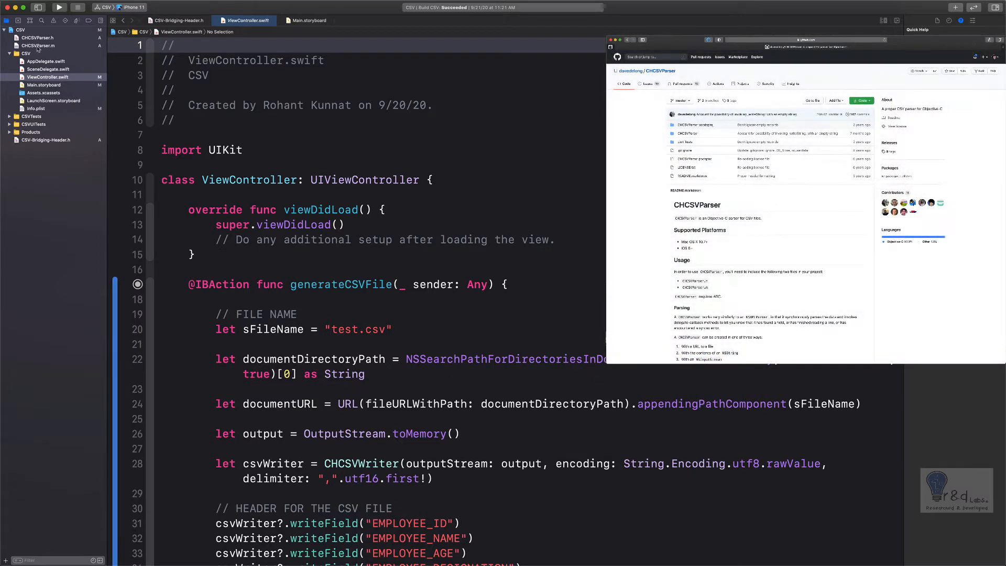
Review the CHCSVParser file, bridging header, storyboard and the existing CSV header code in ViewController.
click(44, 47)
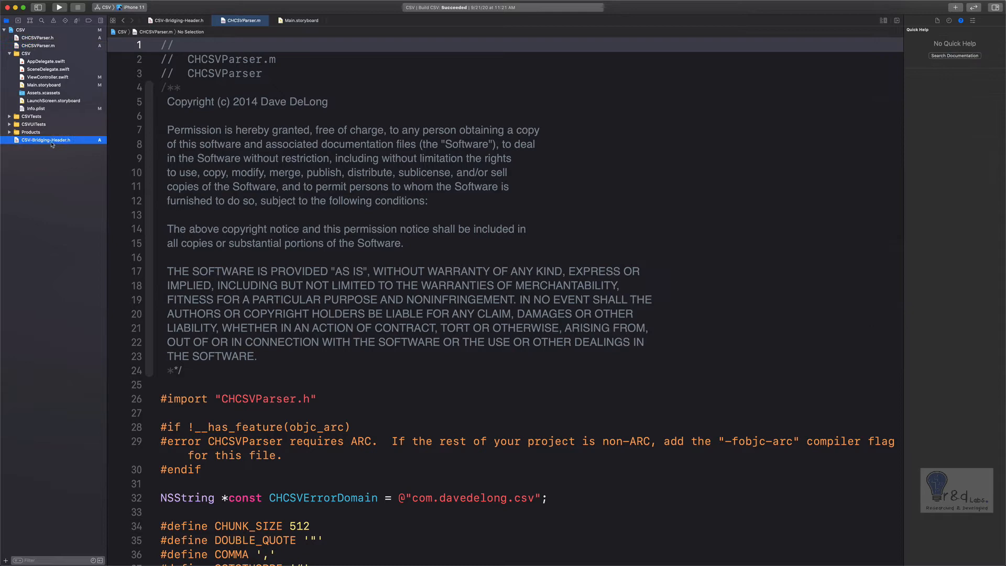
click(47, 141)
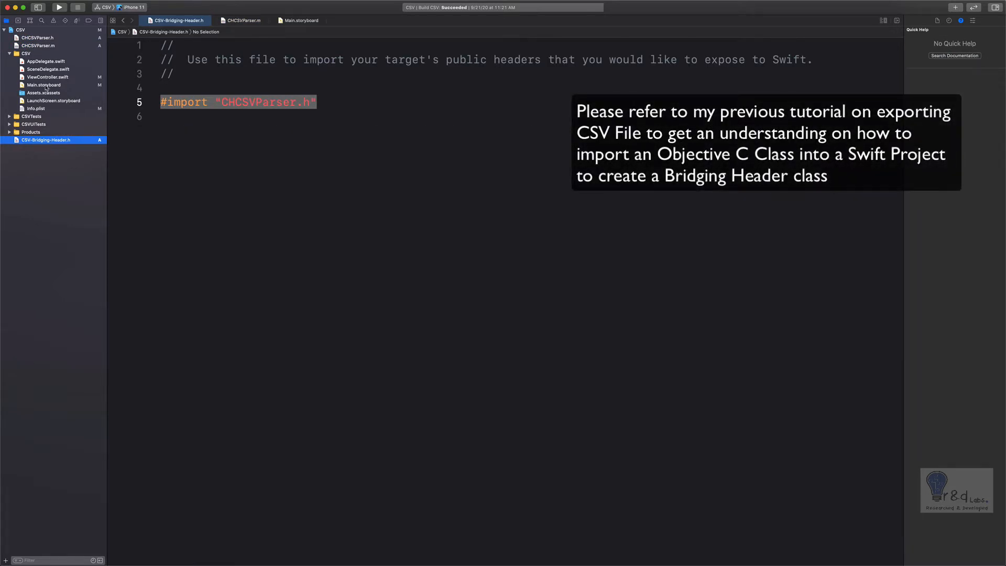
click(301, 20)
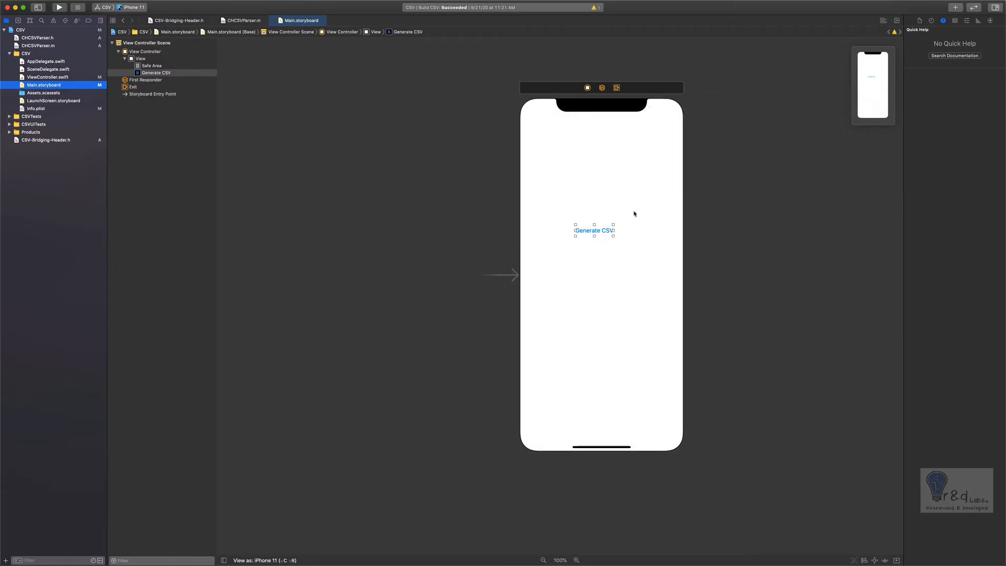
mouse_move(626, 248)
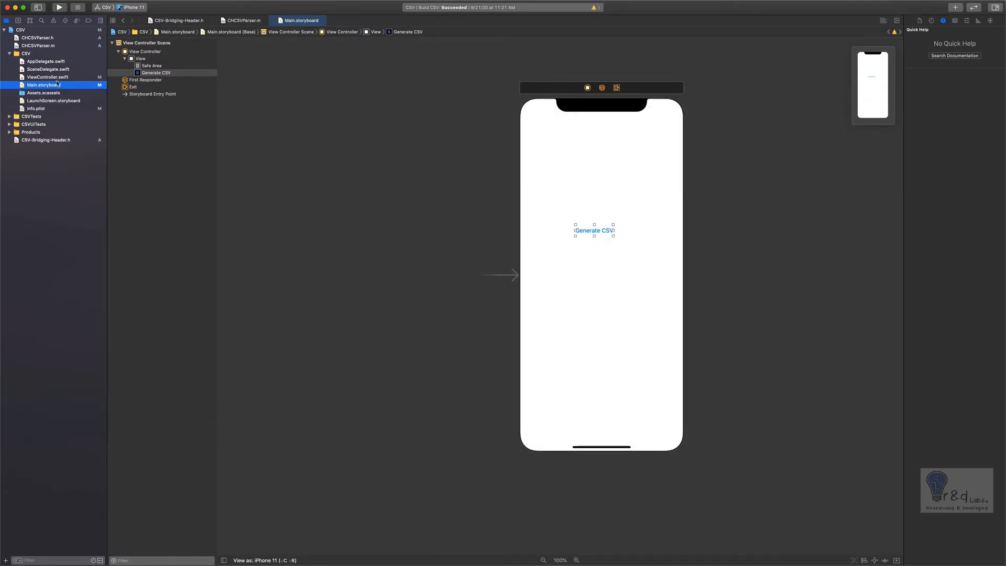
click(46, 76)
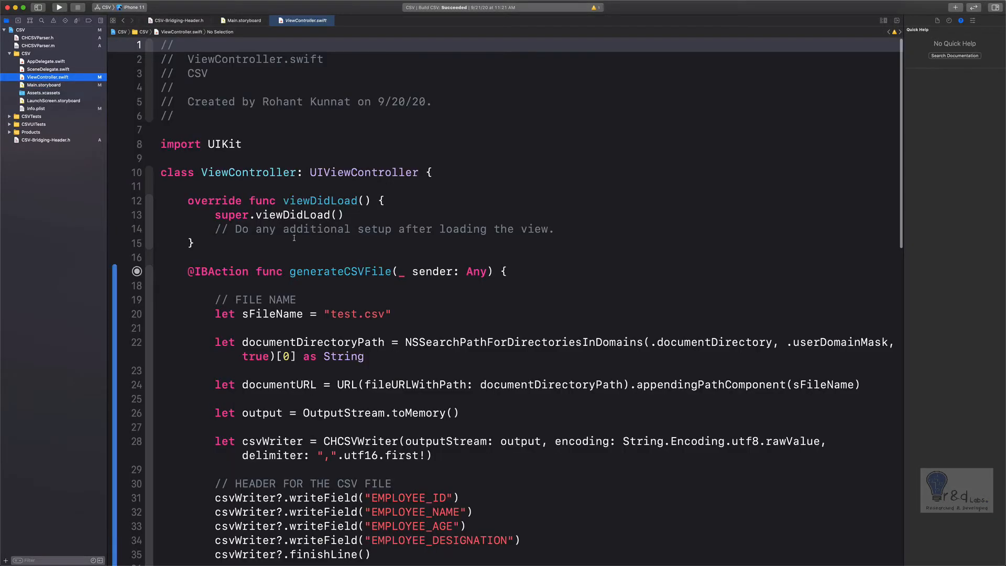
scroll(down, 3)
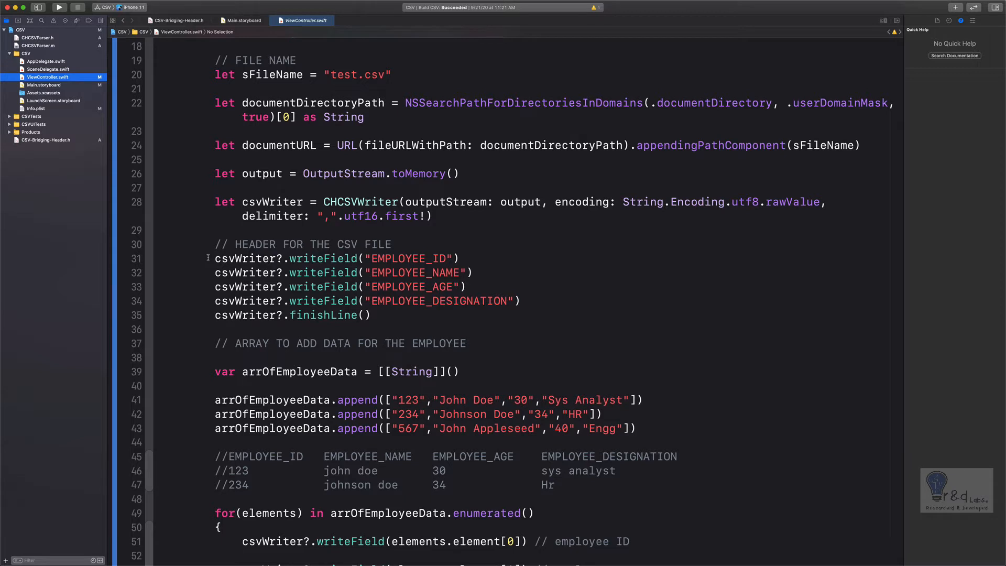
drag(215, 257, 520, 301)
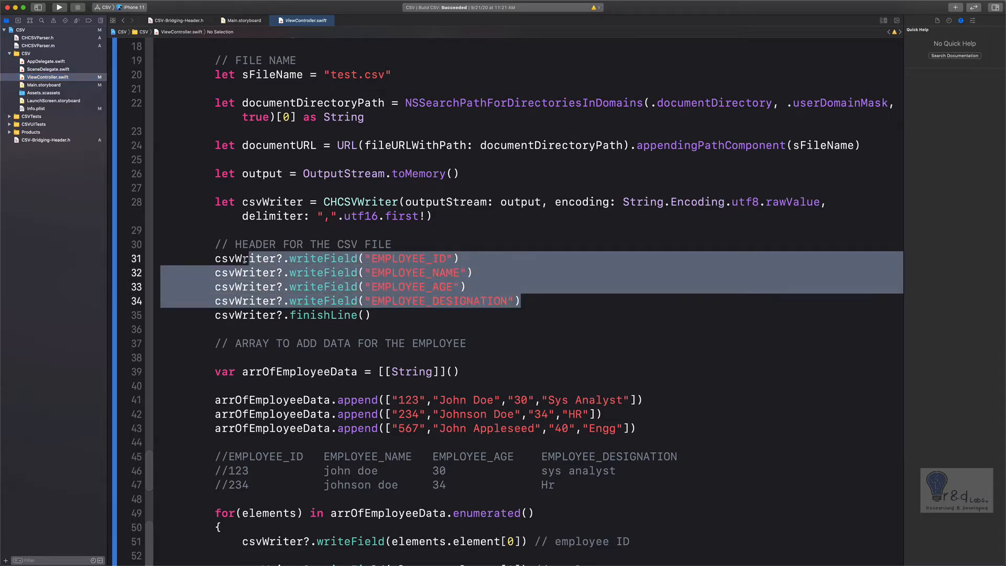
double_click(408, 258)
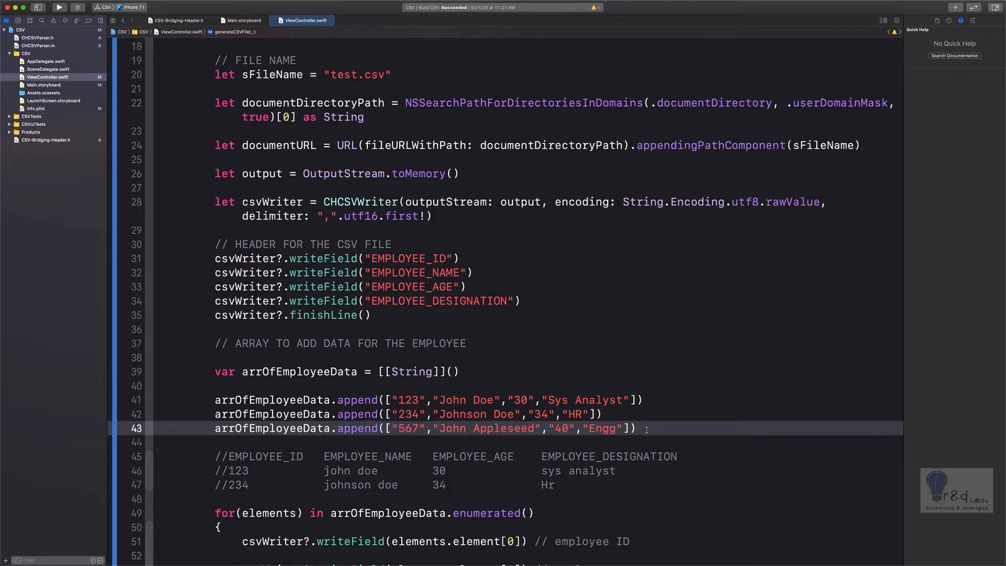
scroll(down, 3)
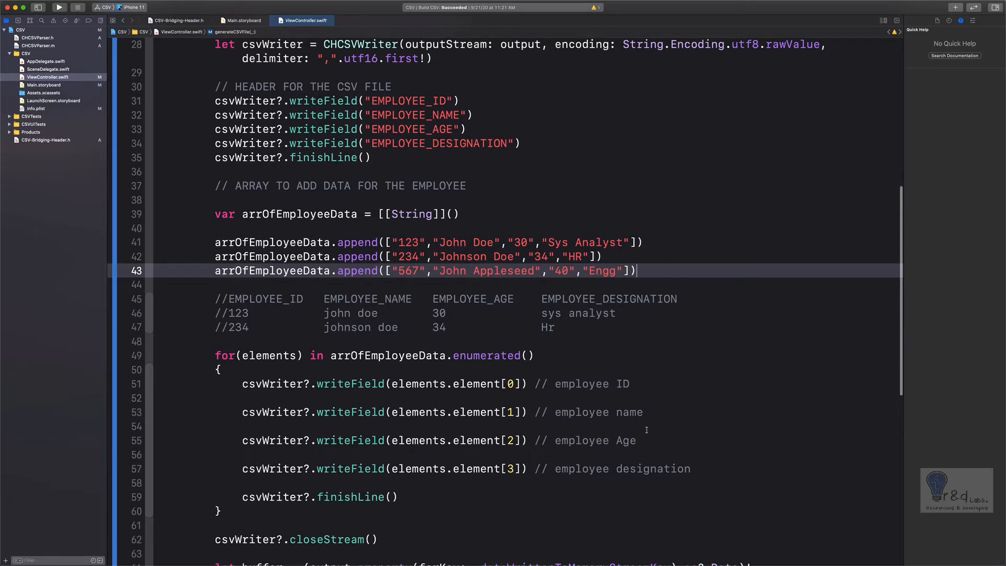
scroll(down, 3)
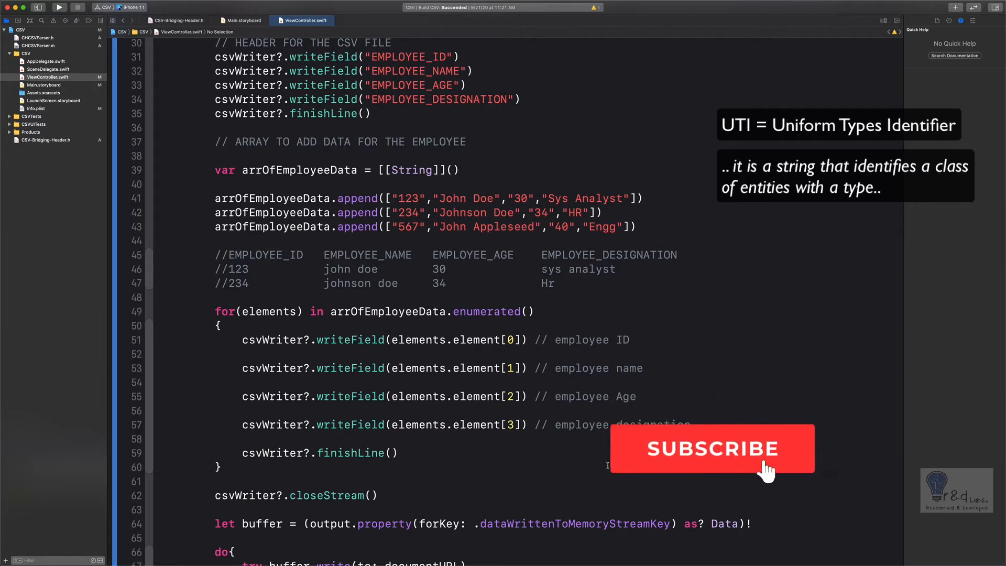
Add 'import UniformTypeIdentifiers' and drop an Import CSV button below Generate CSV on the storyboard.
click(712, 449)
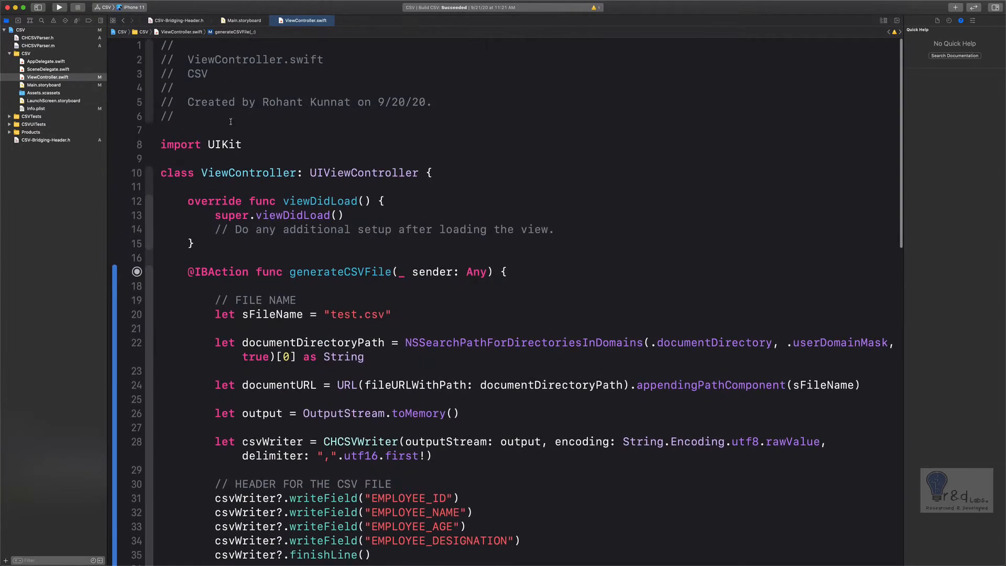
text(impo)
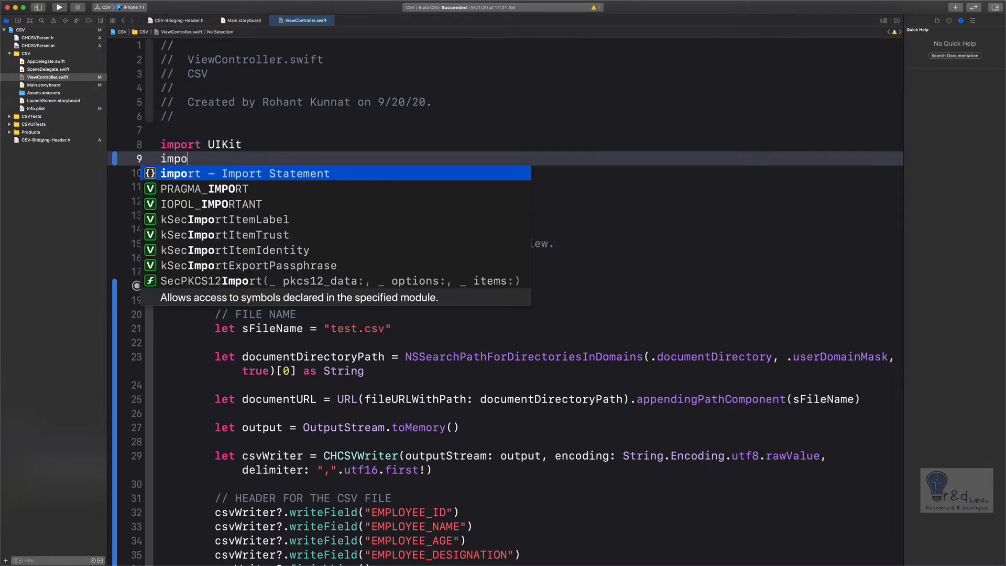
text(rt Uniform)
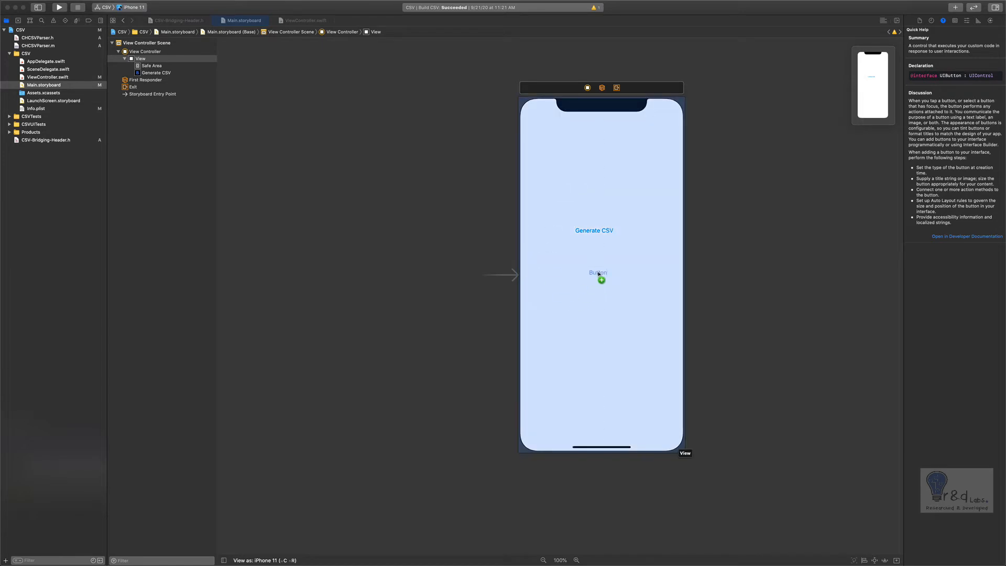
click(594, 275)
text(Import CSV)
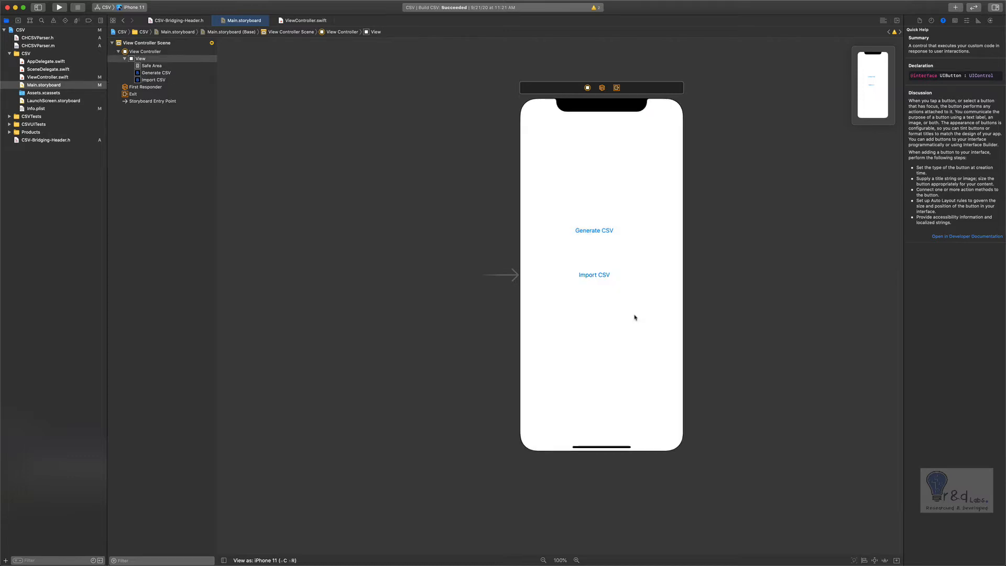
mouse_move(784, 134)
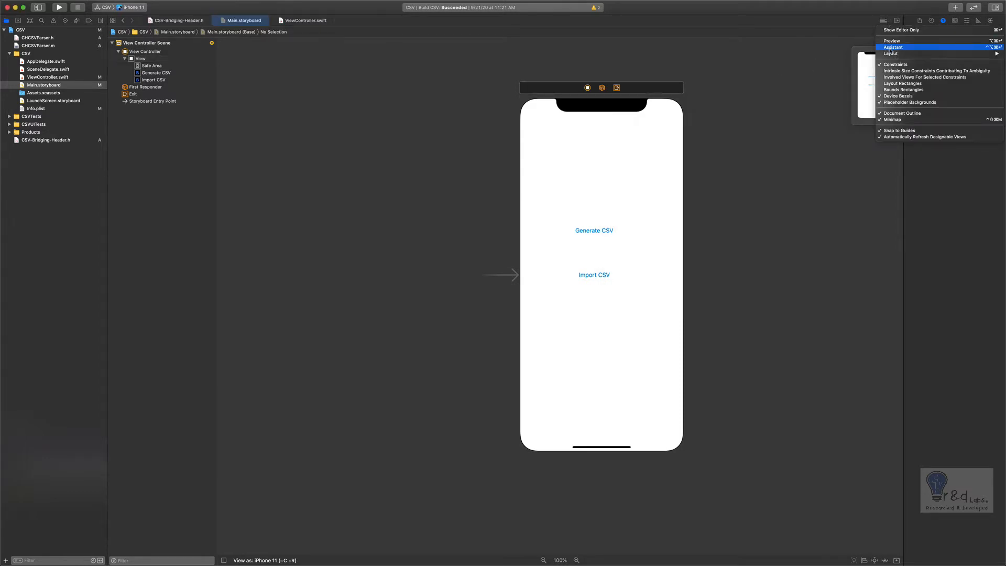
Control-drag the Import CSV button into ViewController.swift as a new action named importCSV.
click(893, 47)
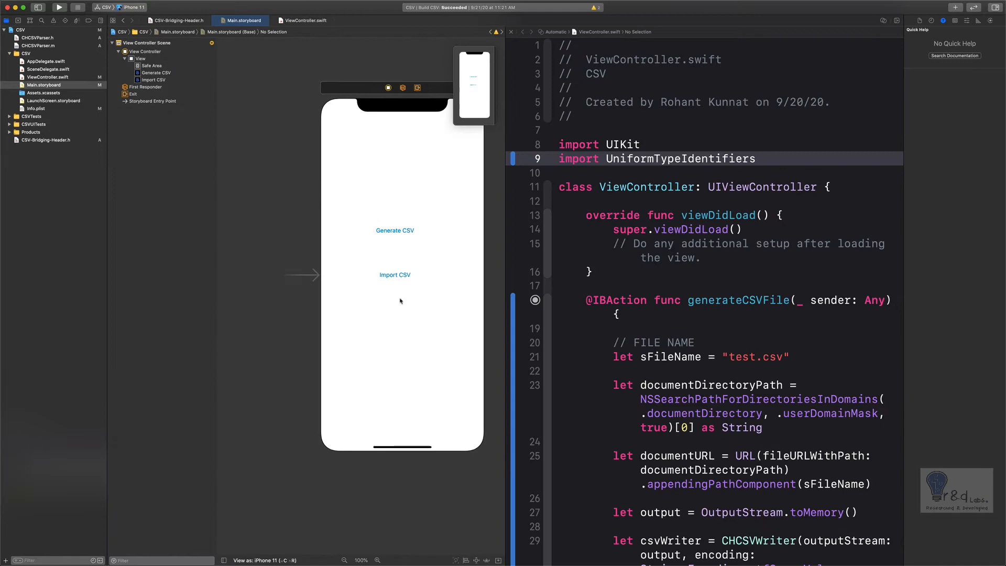
click(395, 275)
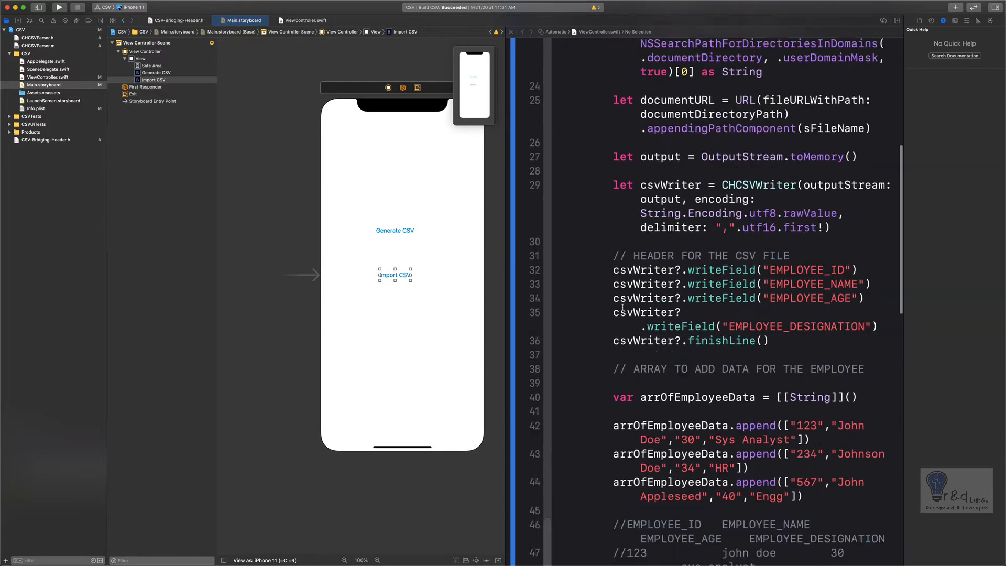
scroll(down, 3)
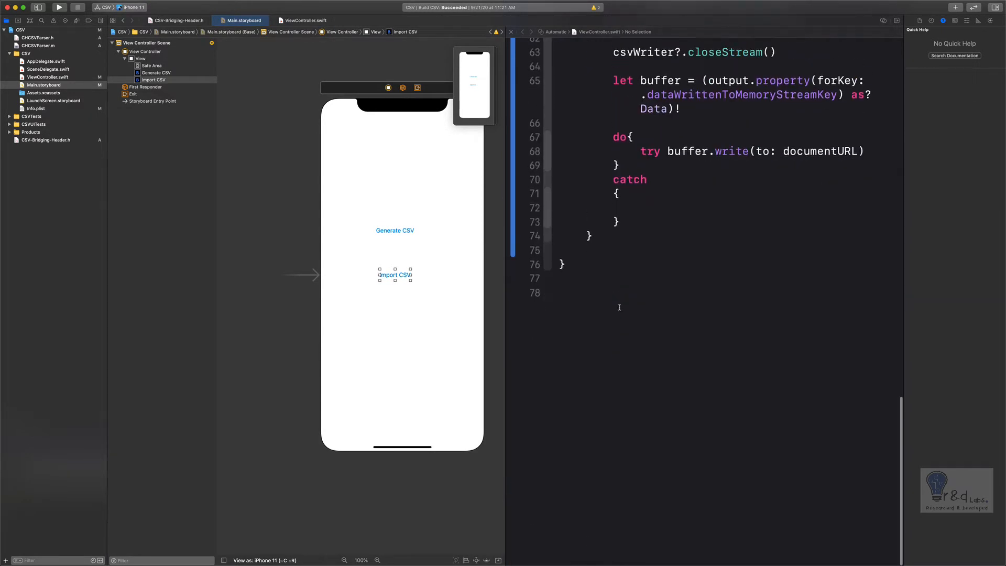
drag(395, 274, 577, 257)
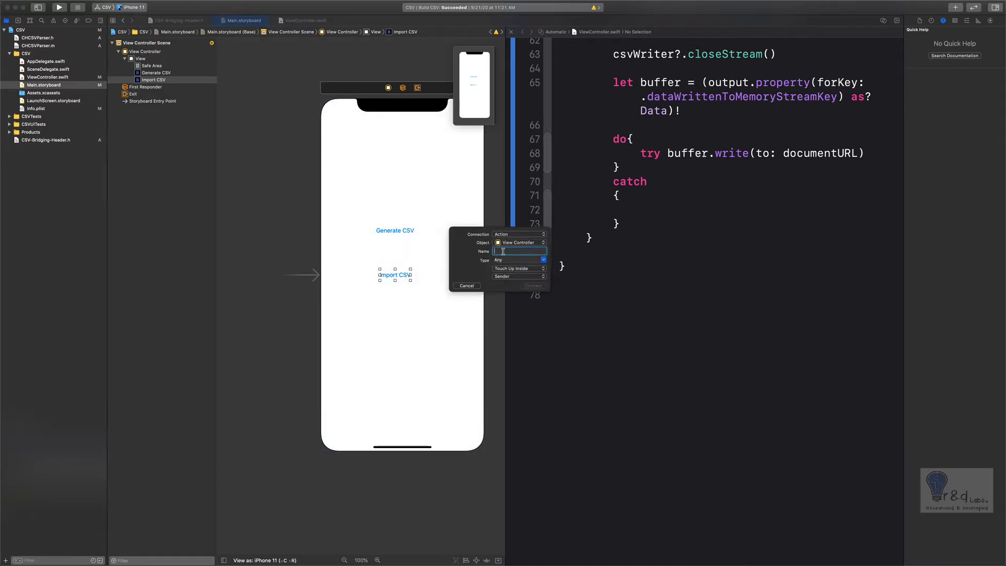
text(im)
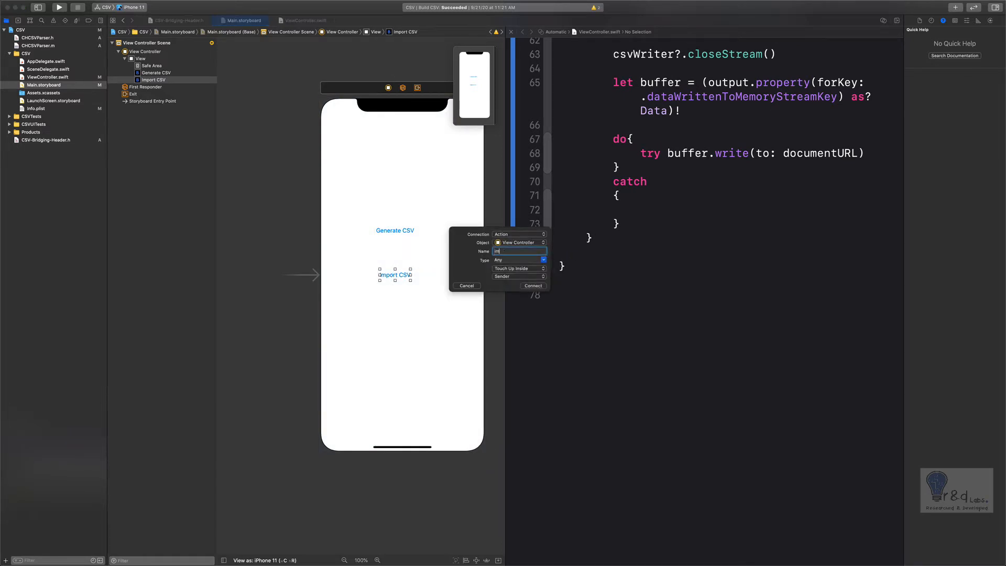
text(importCSV)
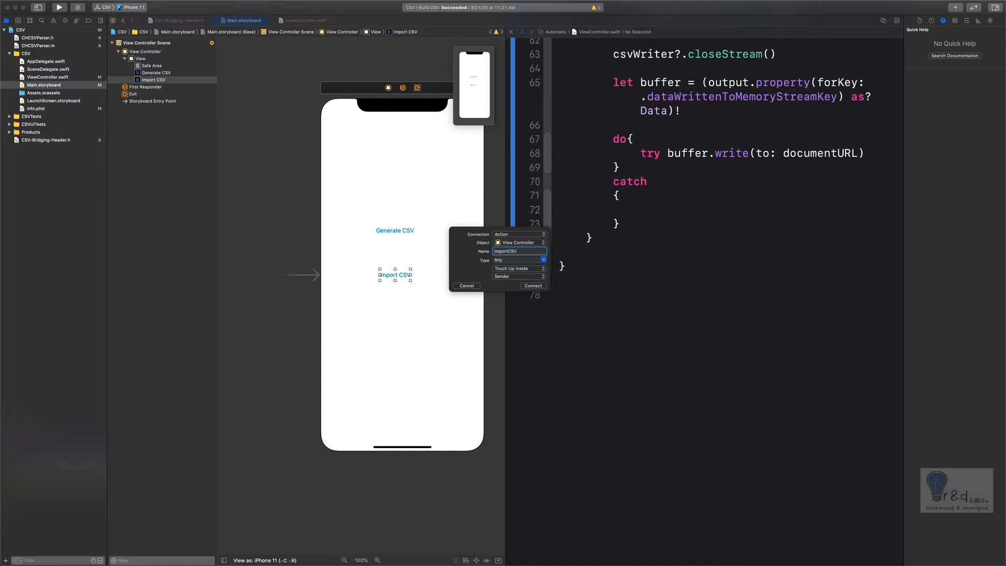
click(532, 285)
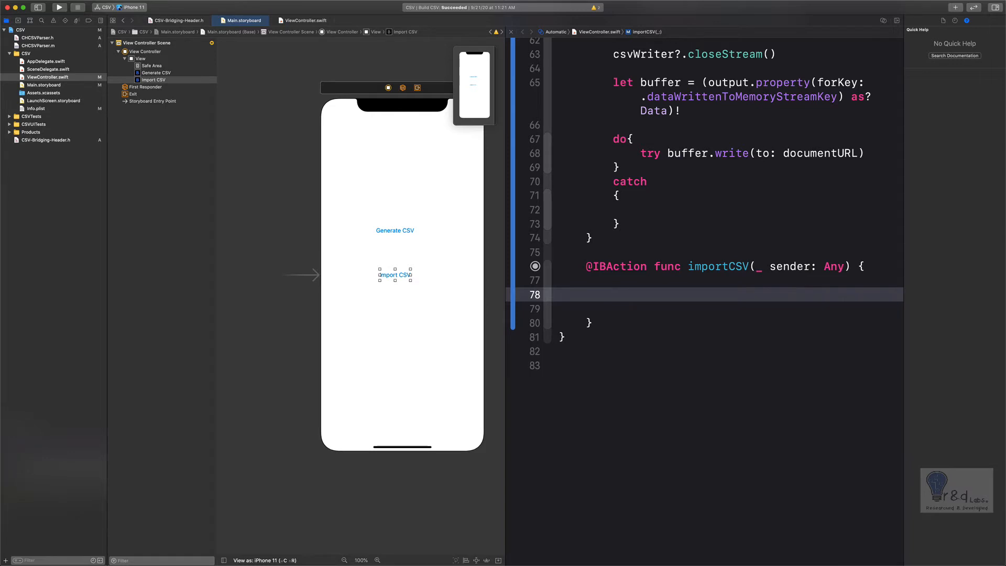
Declare 'let supportedFiles : [UTType] = [UTType.data]' inside importCSV.
text(let)
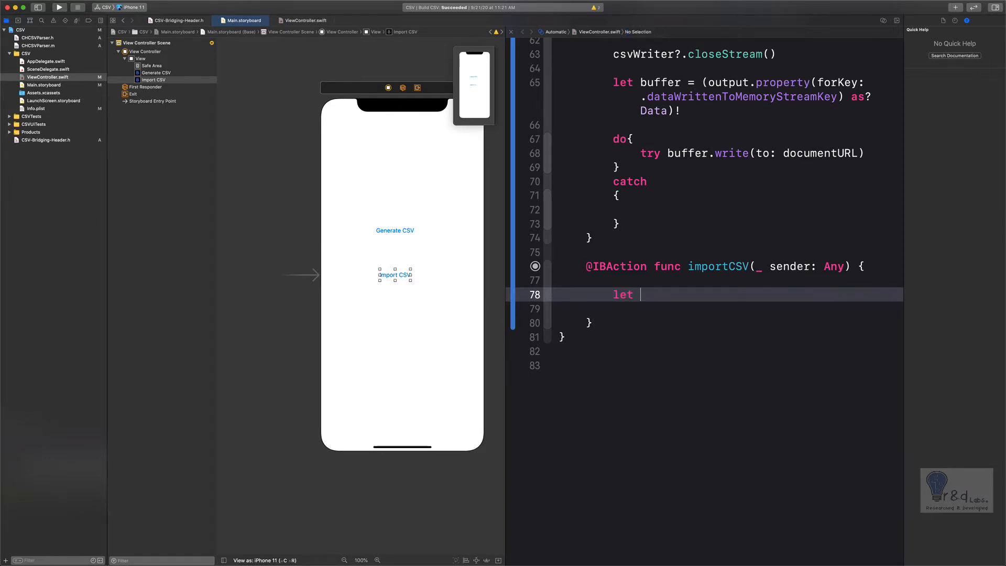
text(supporte)
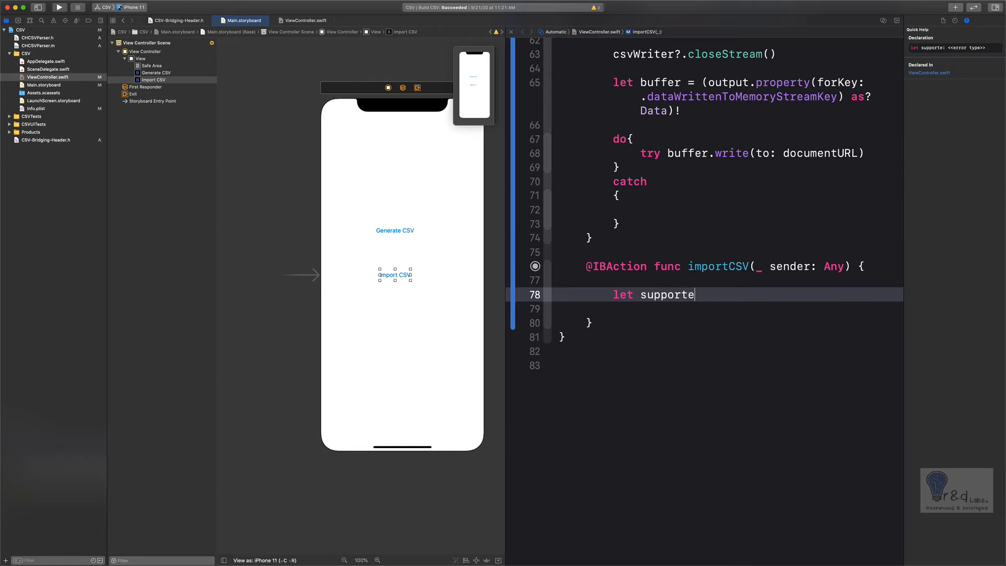
text(dFiles)
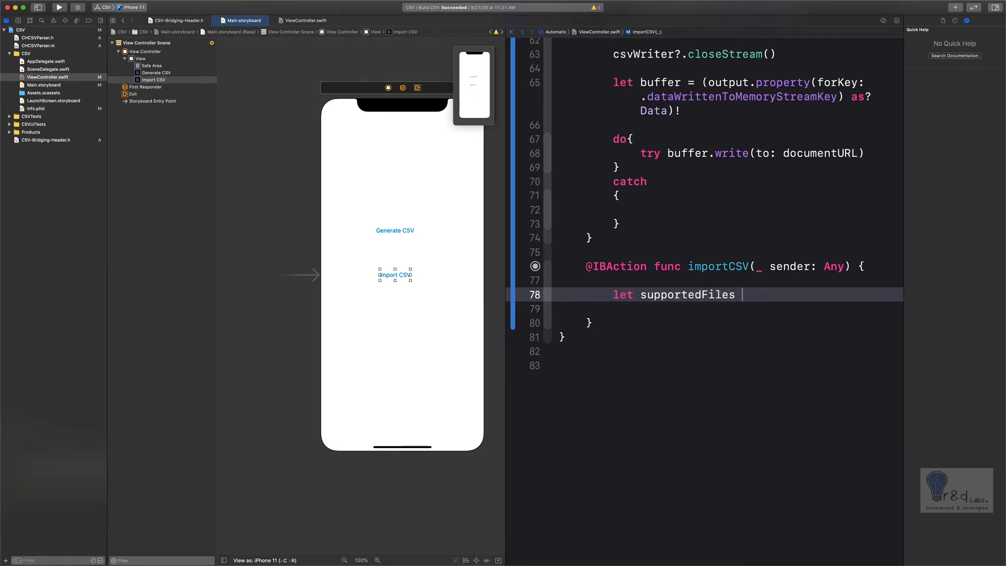
text(: {})
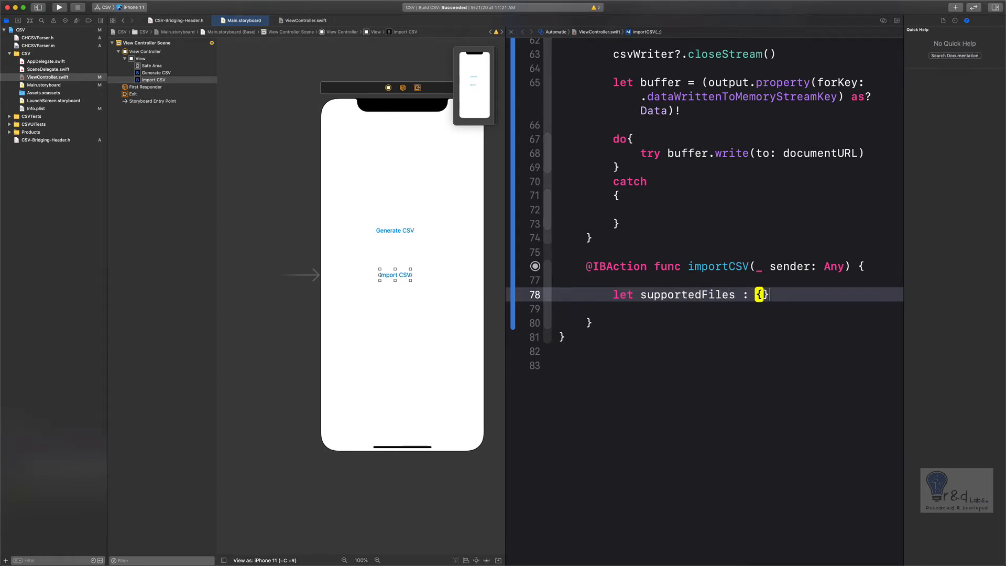
text([)
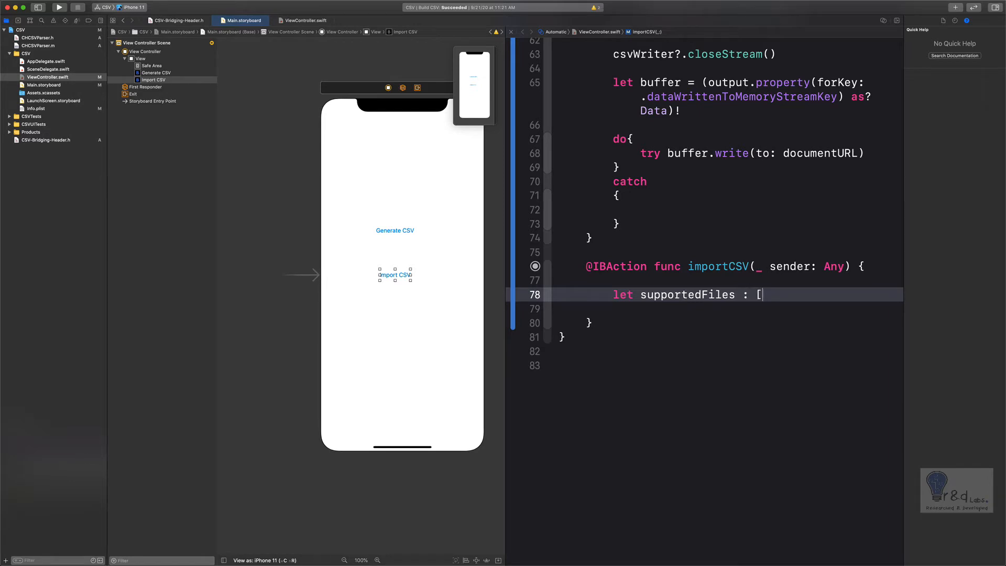
text(UTType)
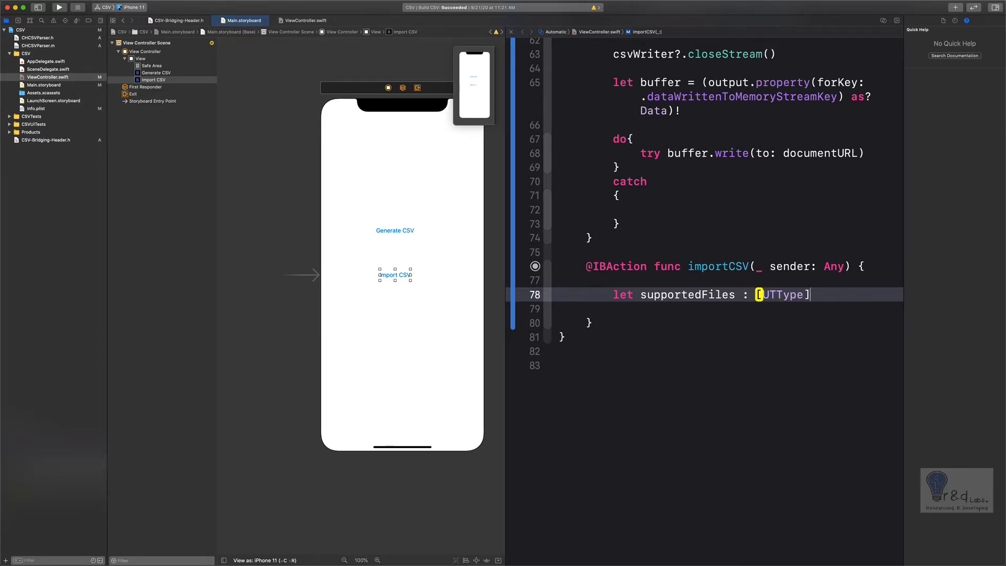
text(= [)
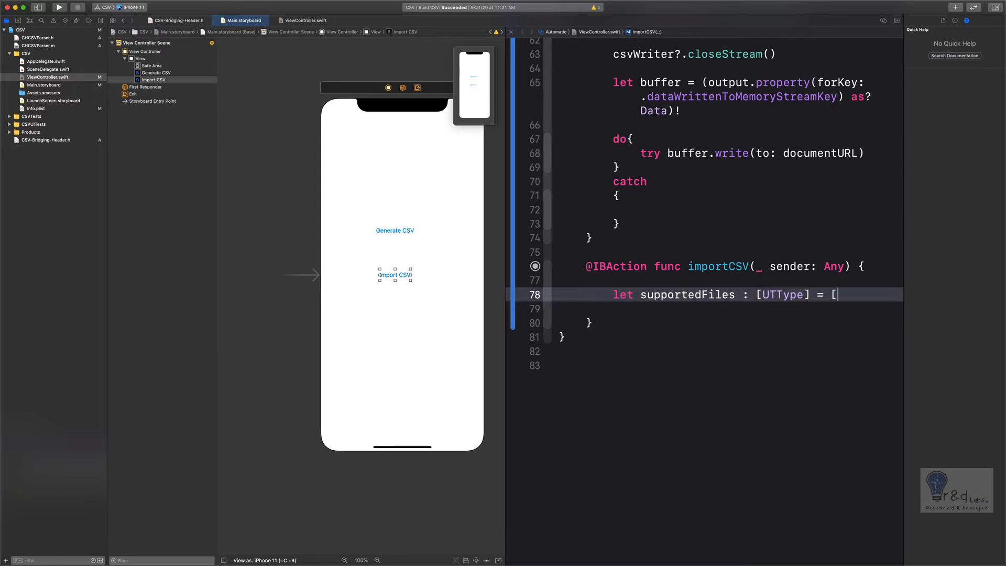
text(ut)
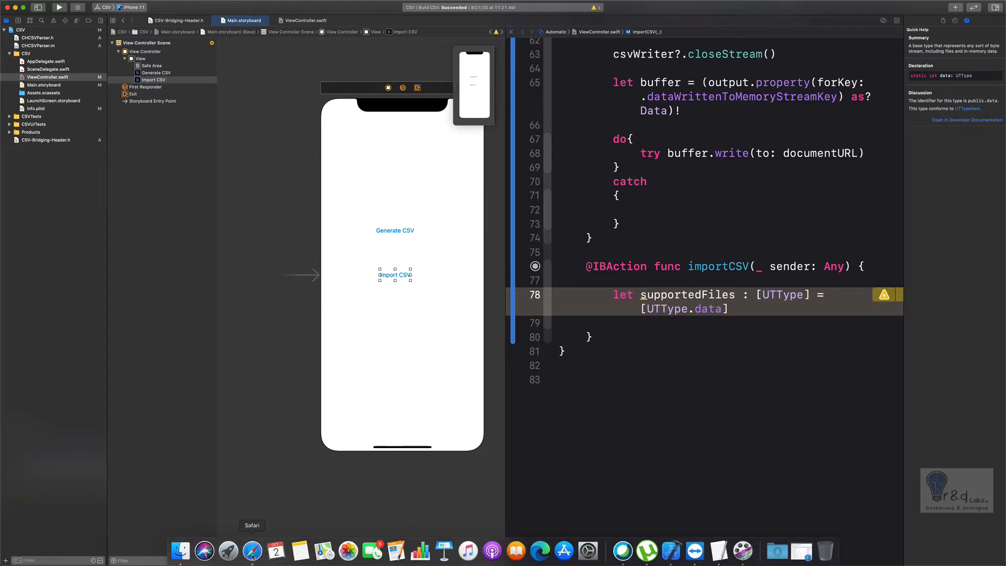
Look up public.data in Apple's uniform type identifiers table in Safari and scroll through the list.
click(251, 551)
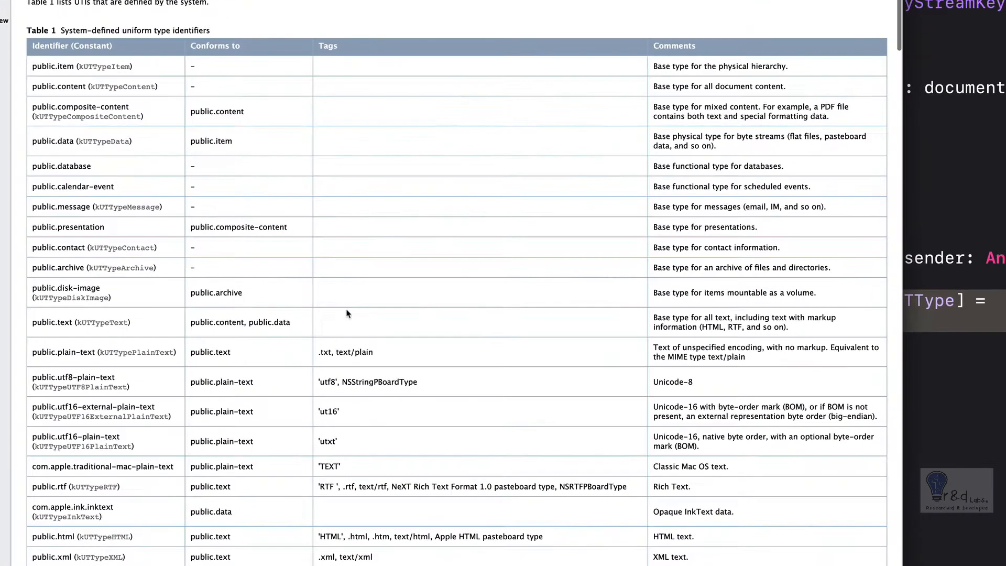
double_click(210, 512)
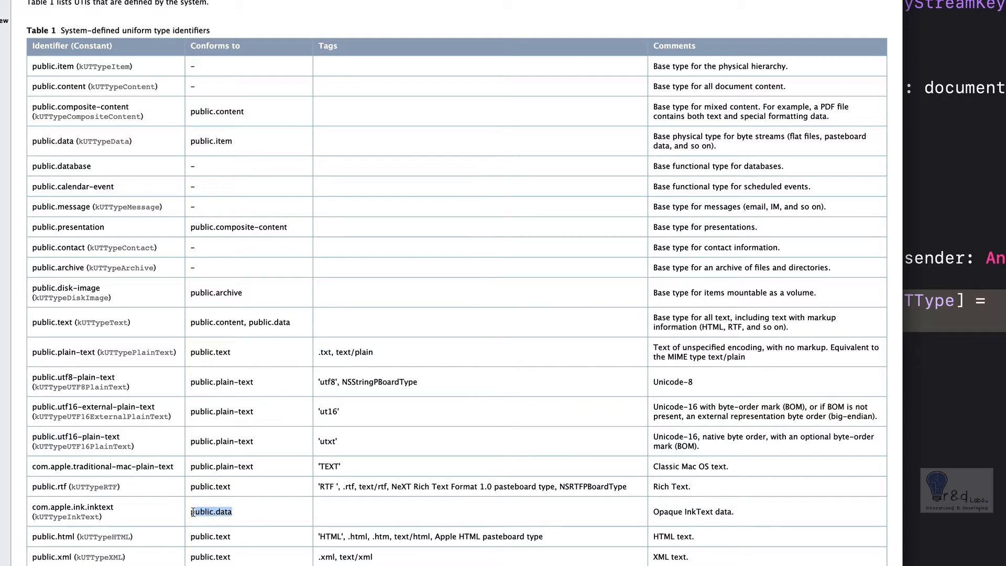
double_click(212, 511)
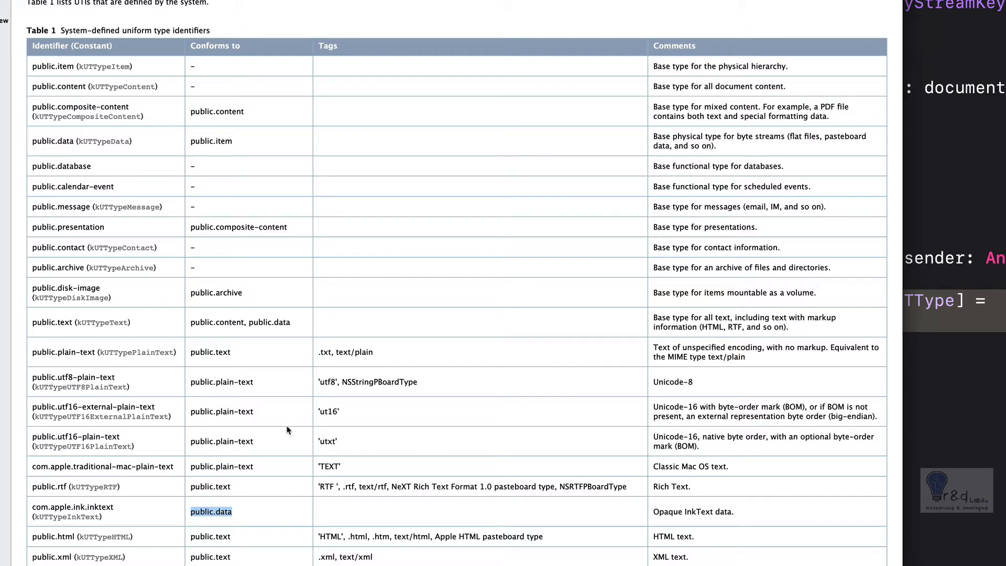
scroll(down, 3)
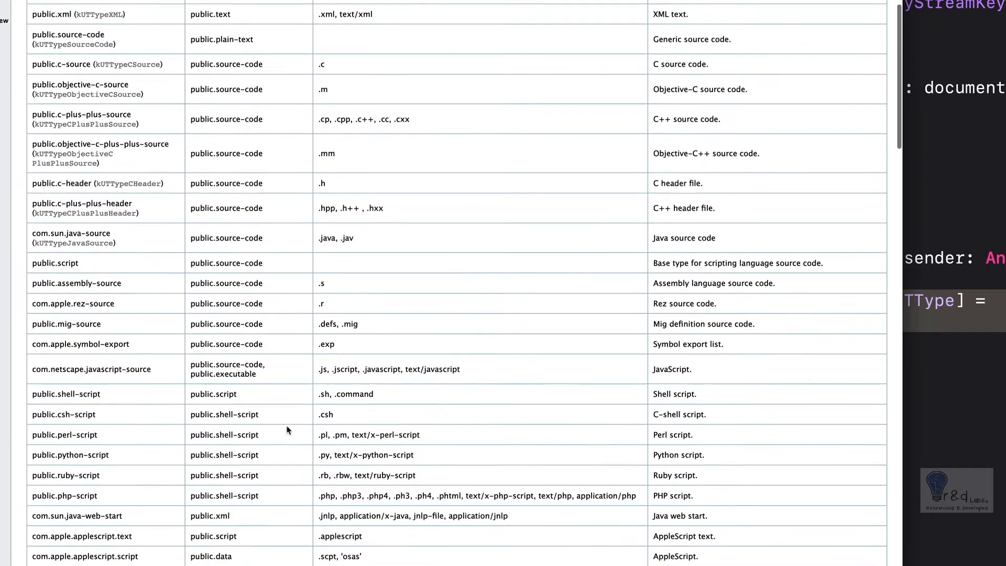
scroll(down, 3)
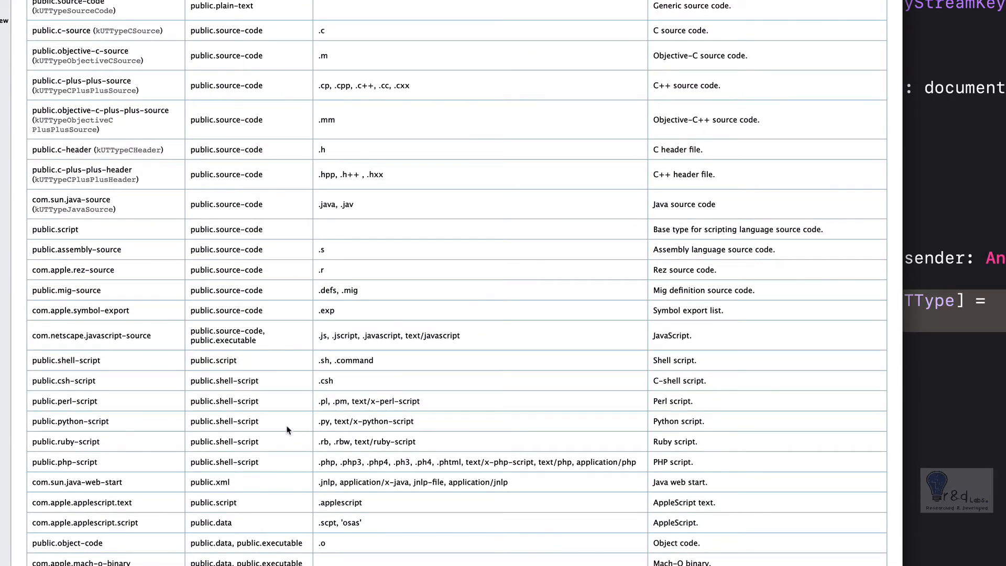
scroll(down, 3)
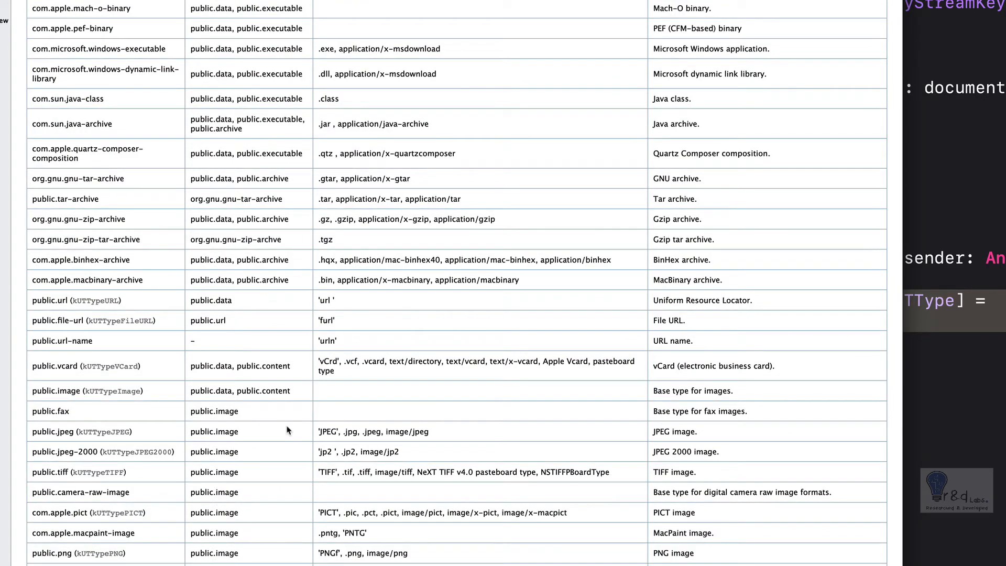
scroll(down, 3)
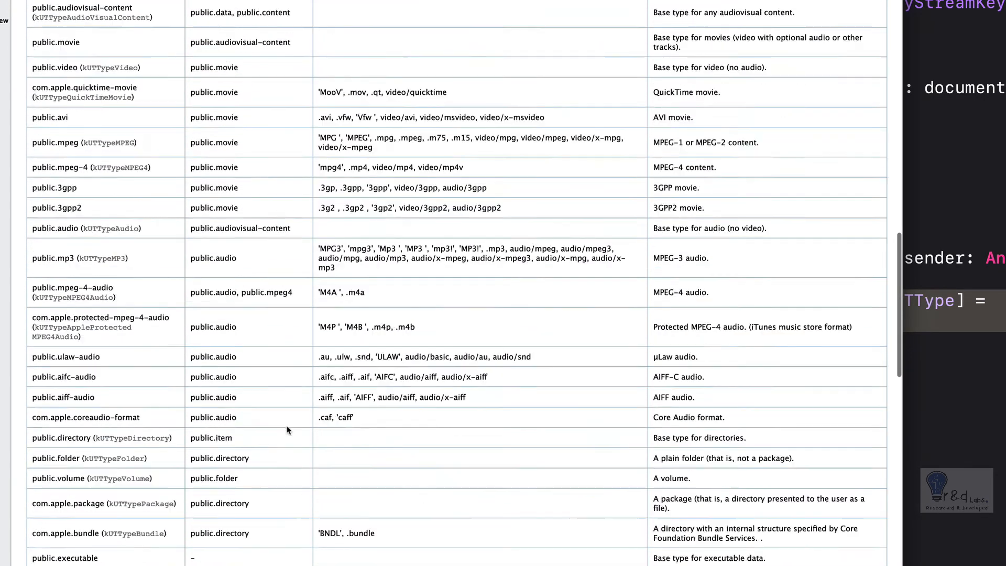
scroll(down, 3)
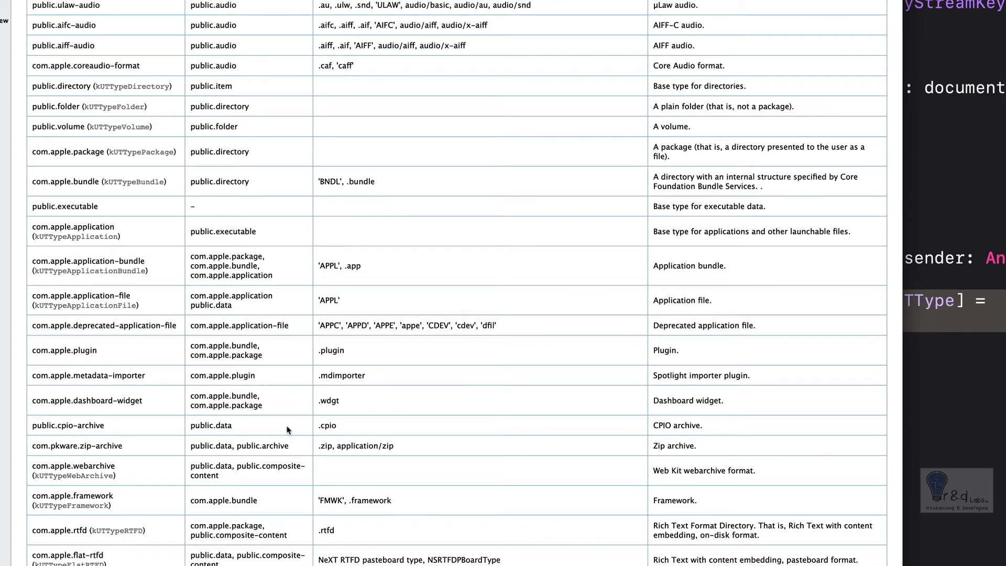
mouse_move(407, 458)
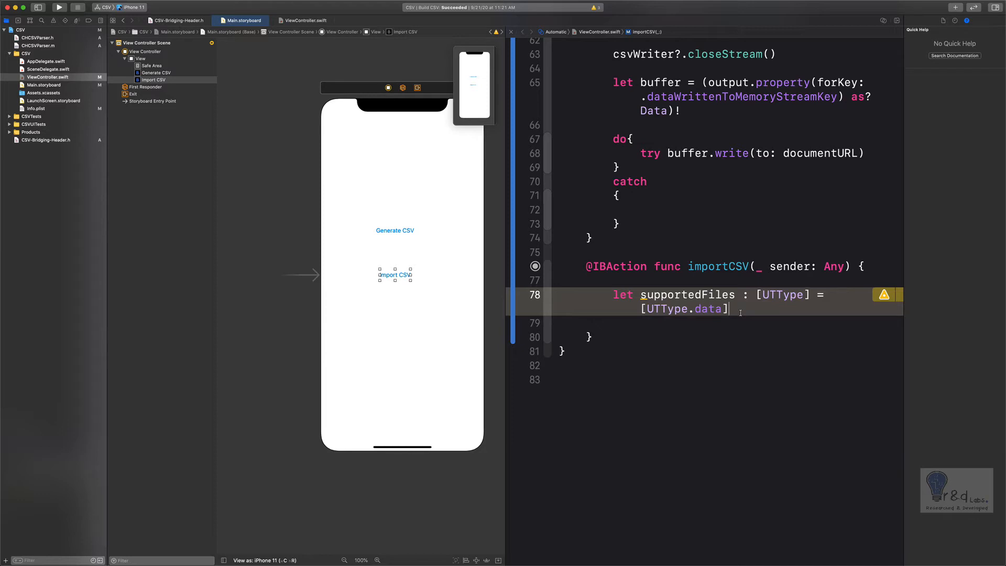
Add UIDocumentPickerDelegate to the ViewController class declaration.
key(Return)
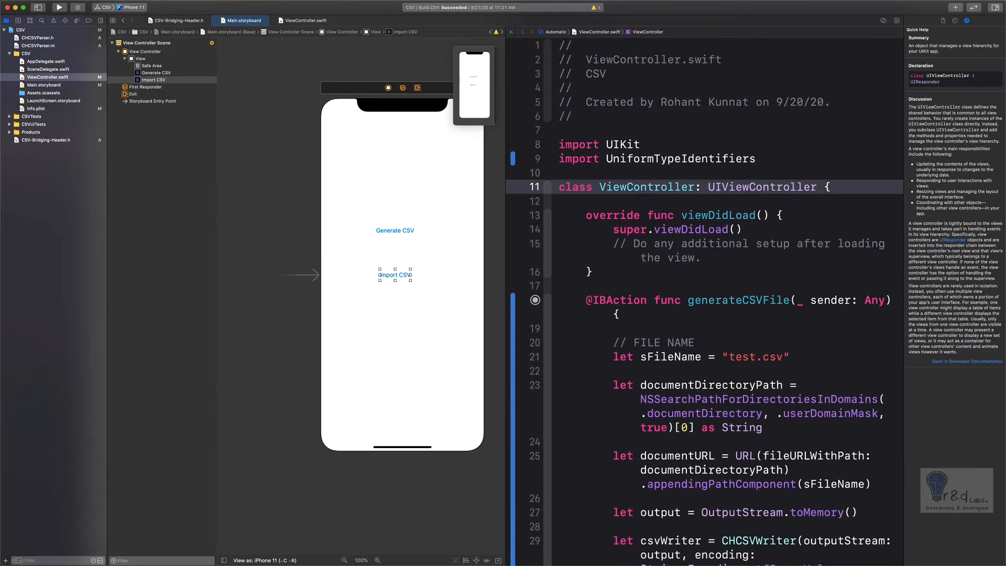
text(,uidocumentpicke)
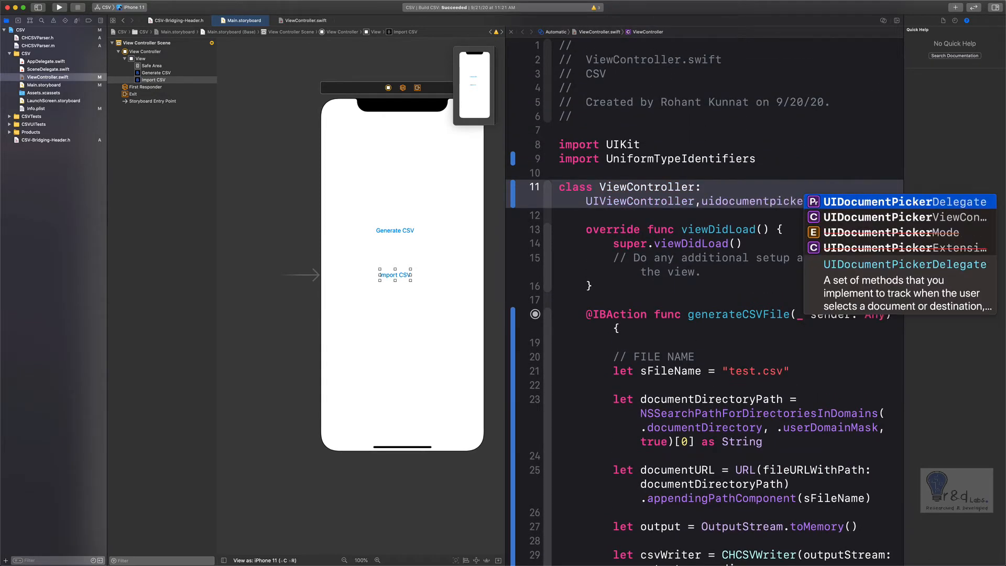
click(902, 203)
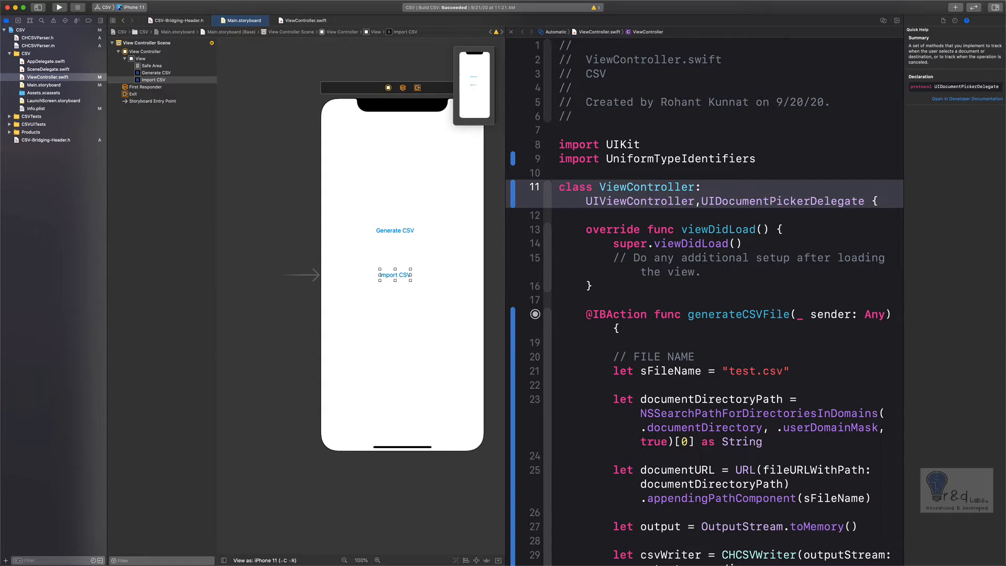
click(864, 201)
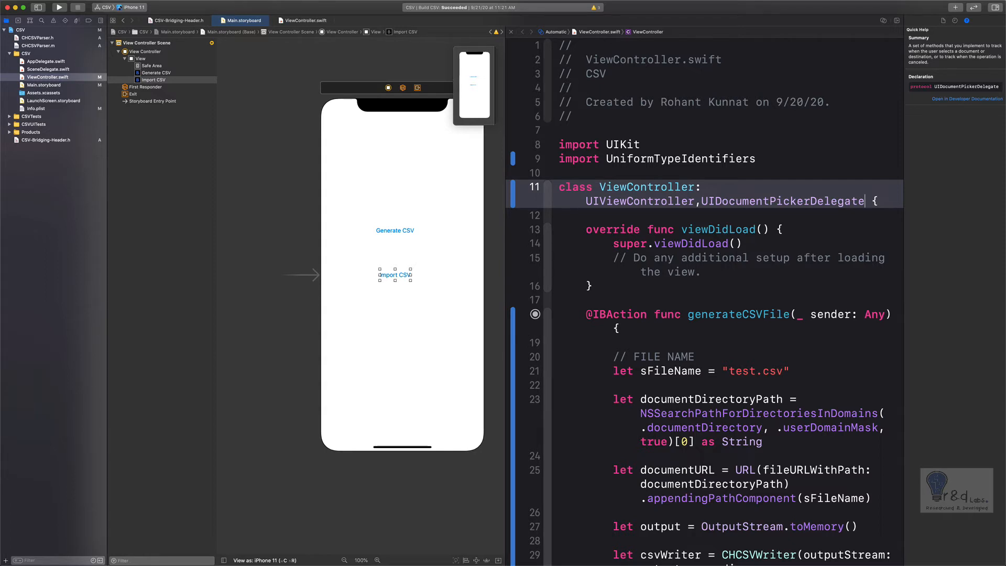
Create controller as UIDocumentPickerViewController(forOpeningContentTypes: supportedFiles, asCopy: true) in importCSV.
scroll(down, 3)
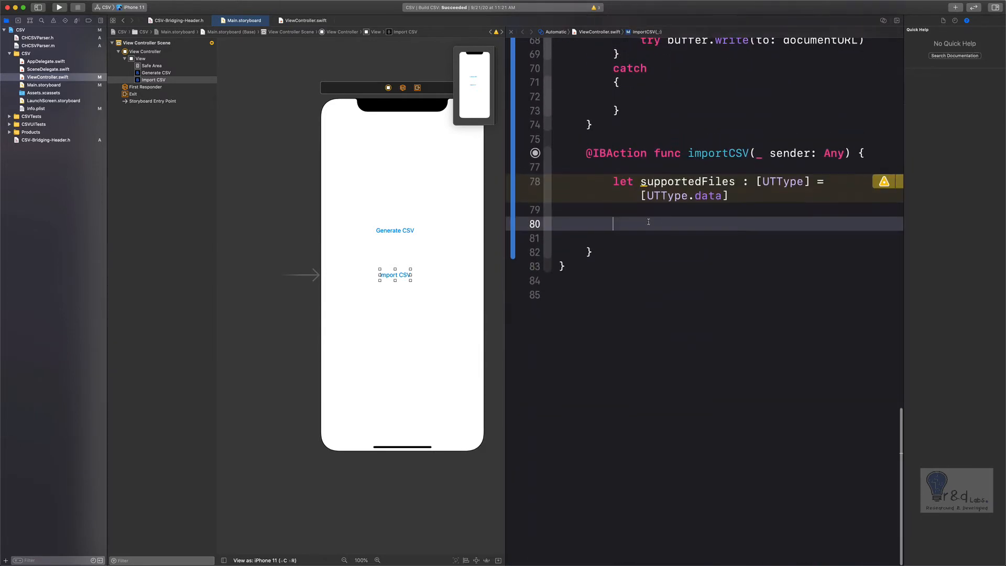
text(let controller = uido)
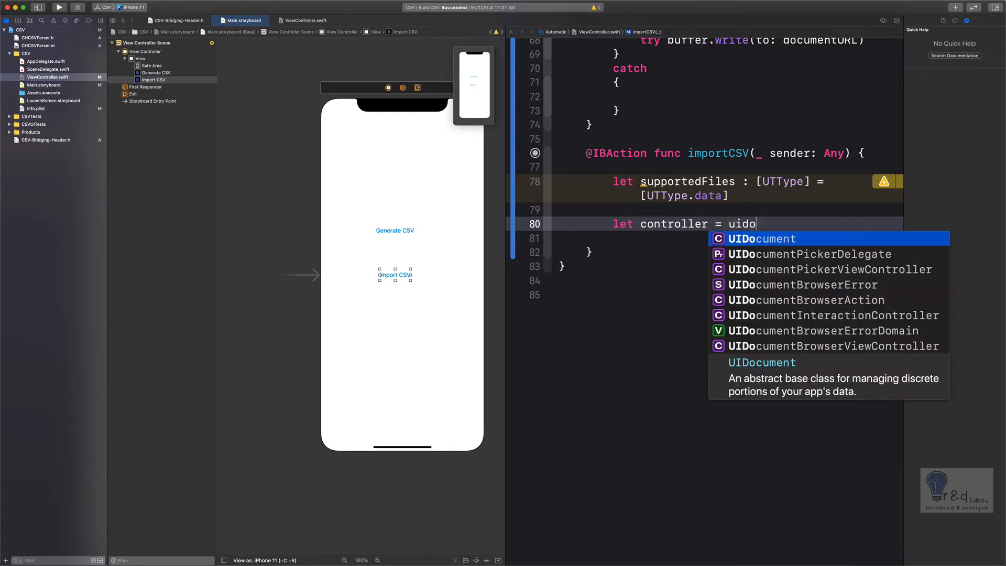
text(cument)
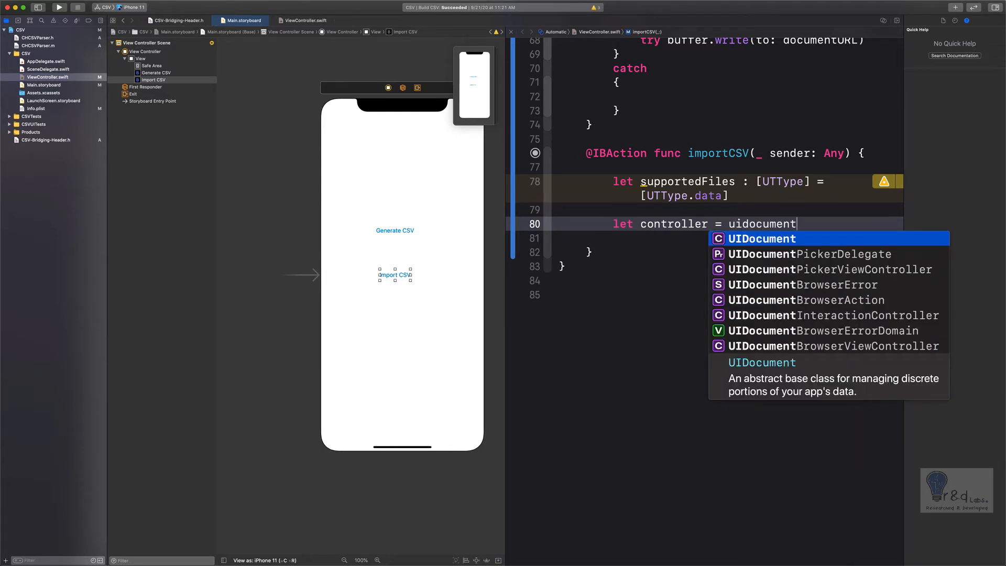
text(PickerViewController()
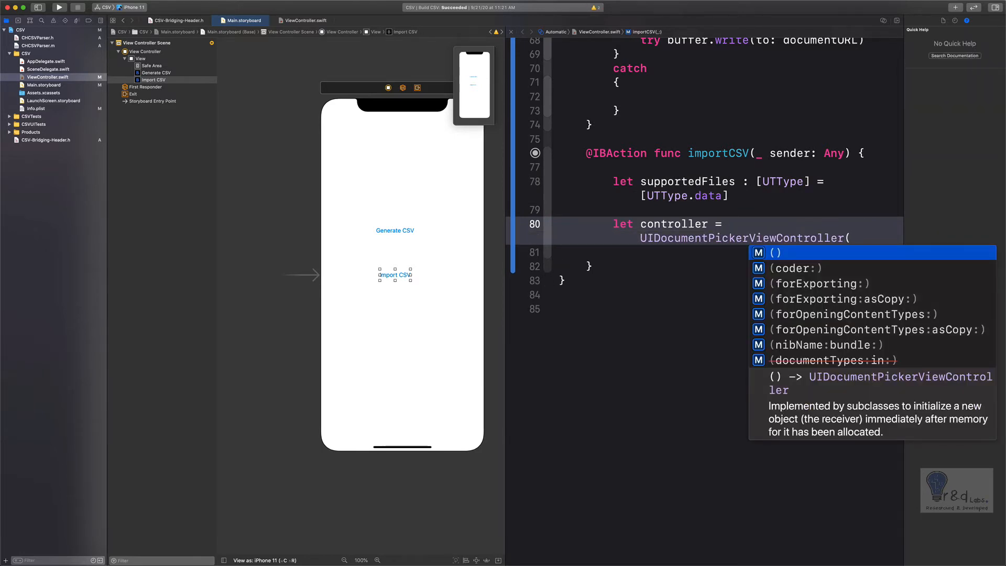
text(forop)
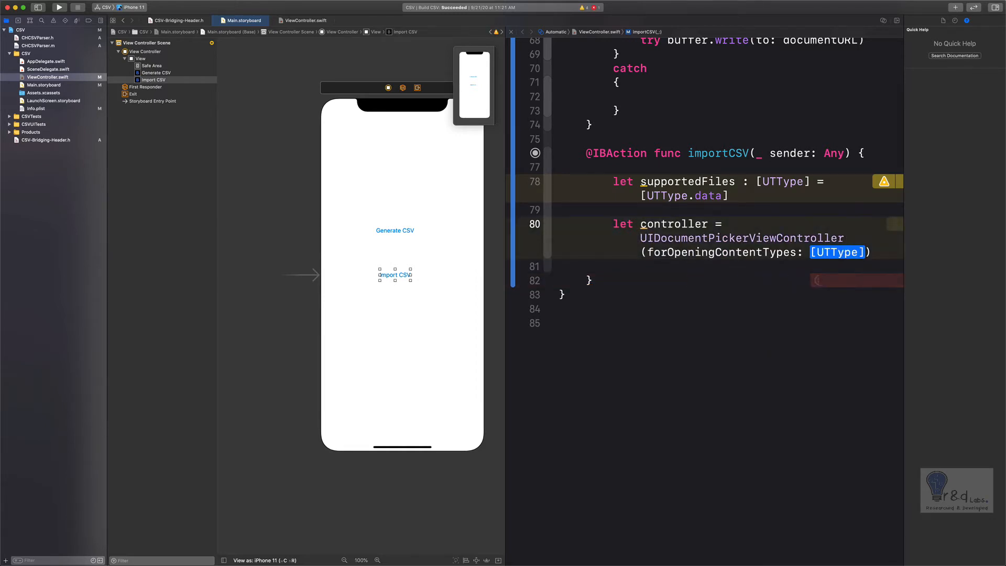
text(sup)
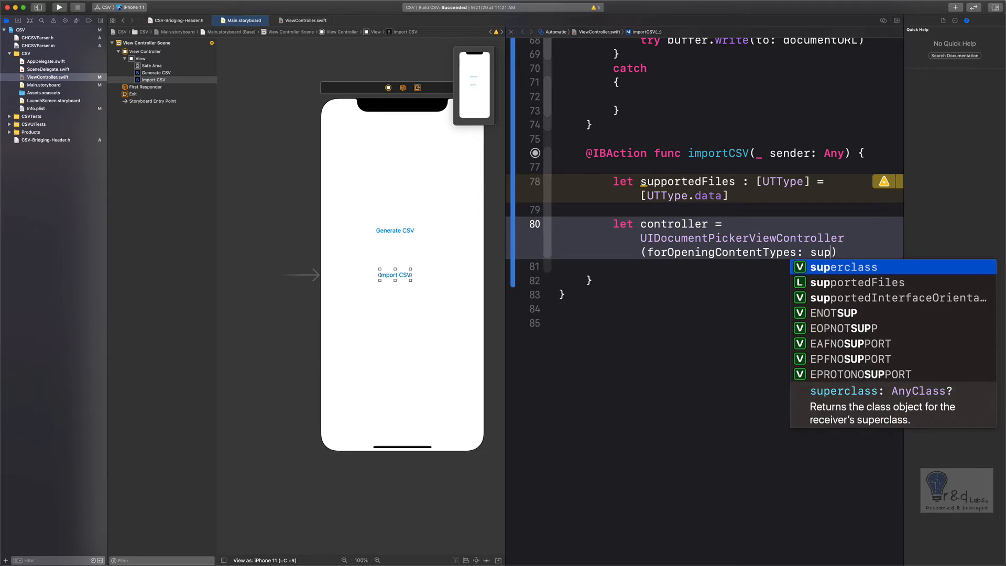
text(portedFiles,asCopy: Bool)
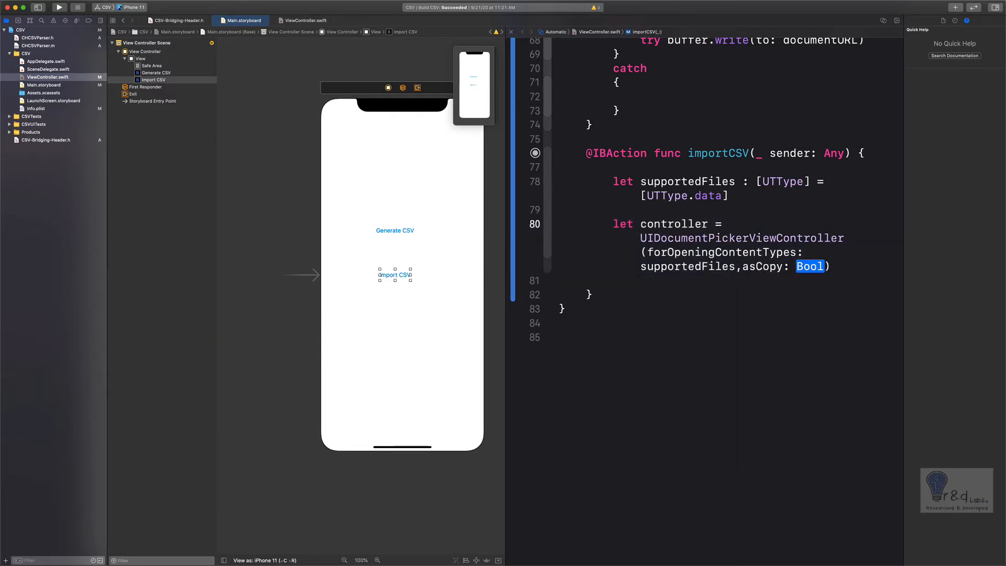
text(true)
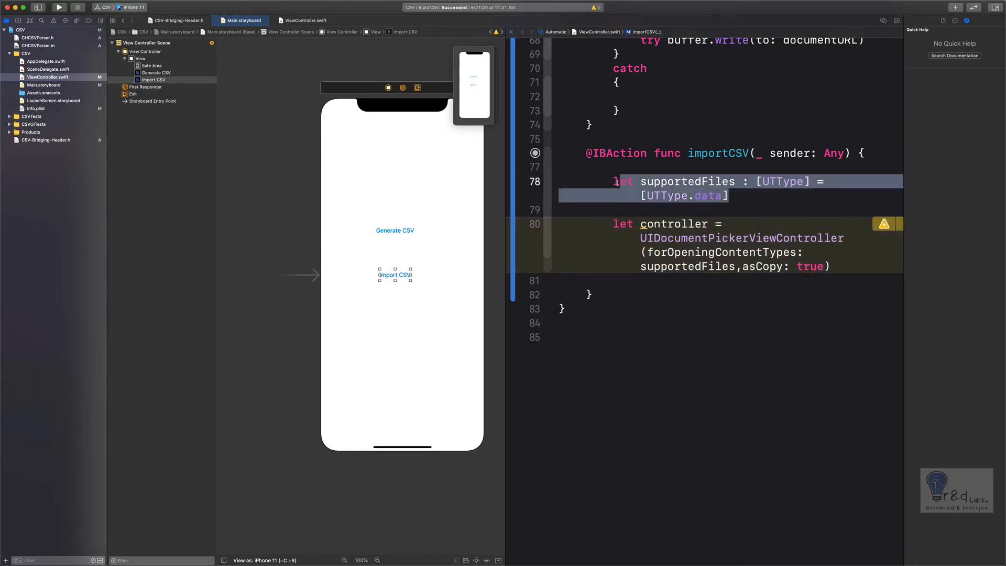
click(709, 195)
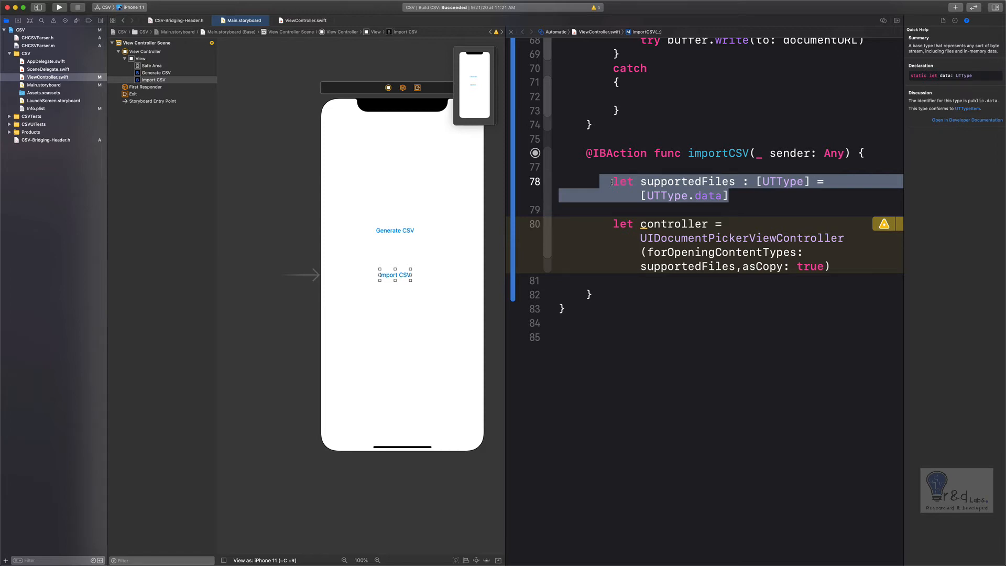
click(742, 238)
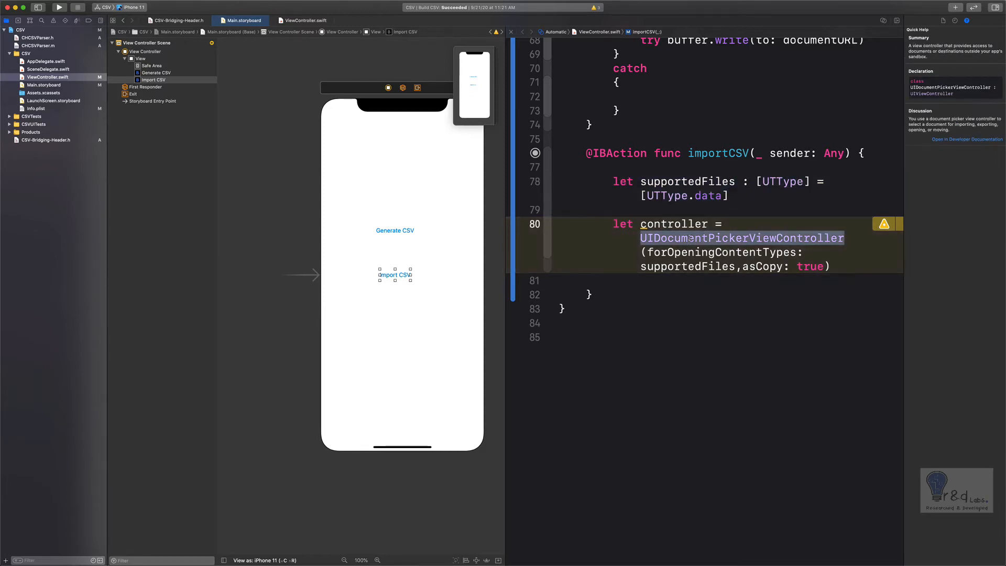
click(708, 195)
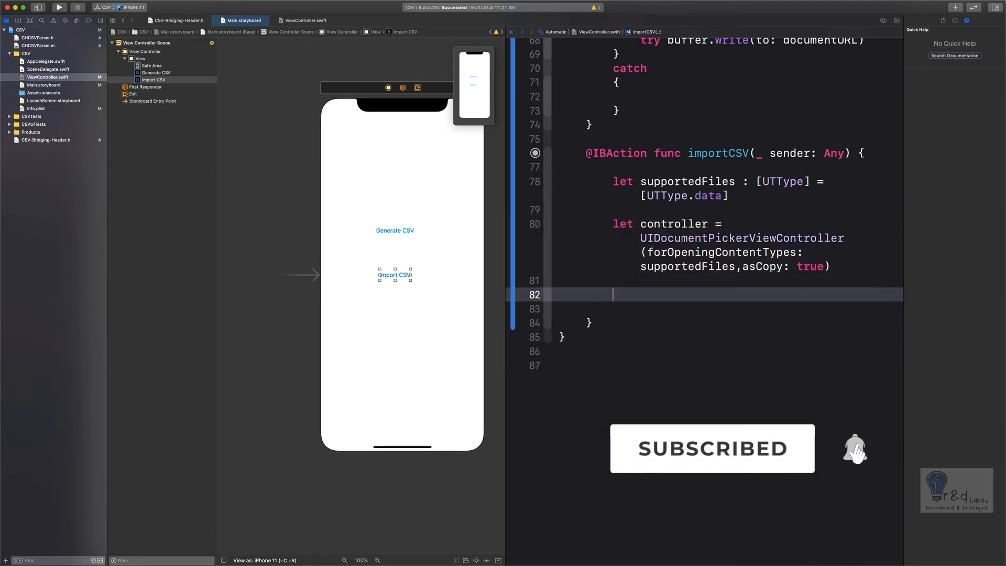
Set controller.delegate = self and controller.allowsMultipleSelection = false.
text(controller.delegate =)
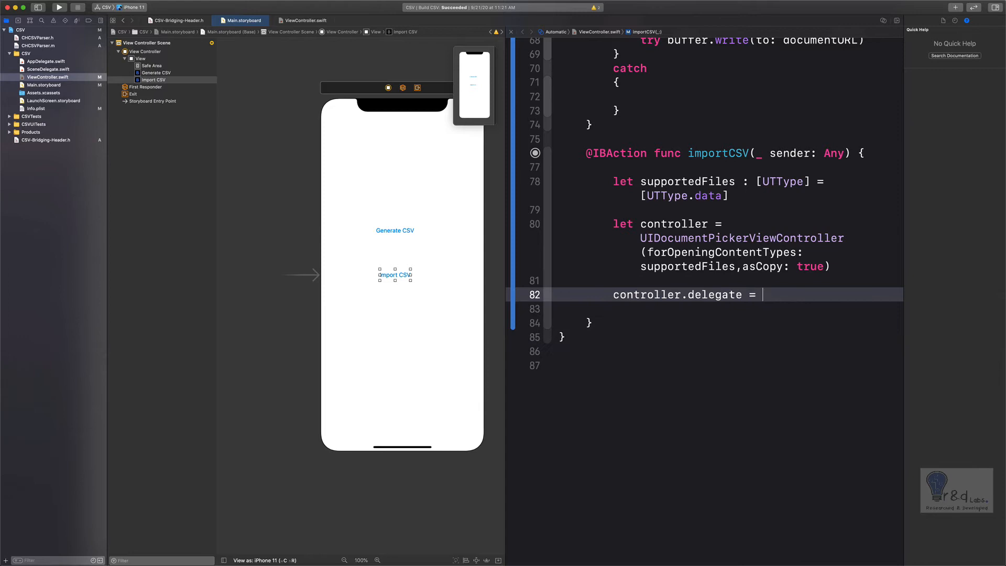
text(self)
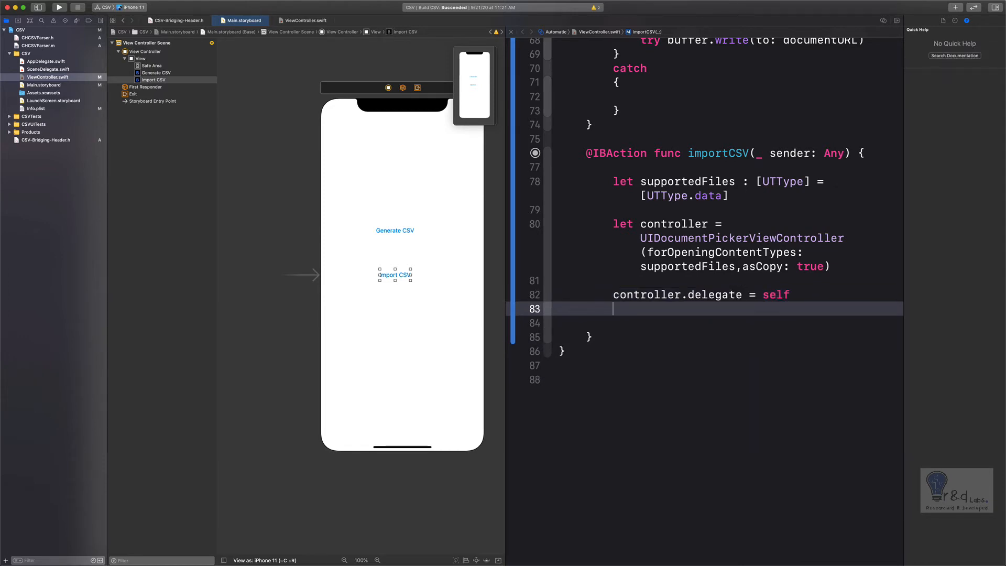
text(controller.allowsMultipleSelection)
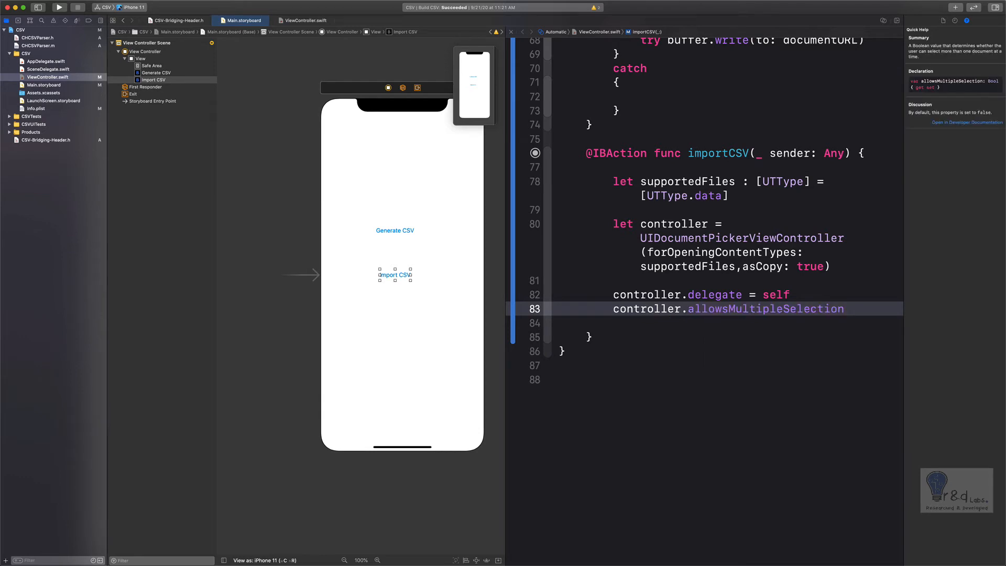
text(=false)
text(present(viewControllerToPresent: UIViewController, animated: Bool, completion: (() -> Void)?)
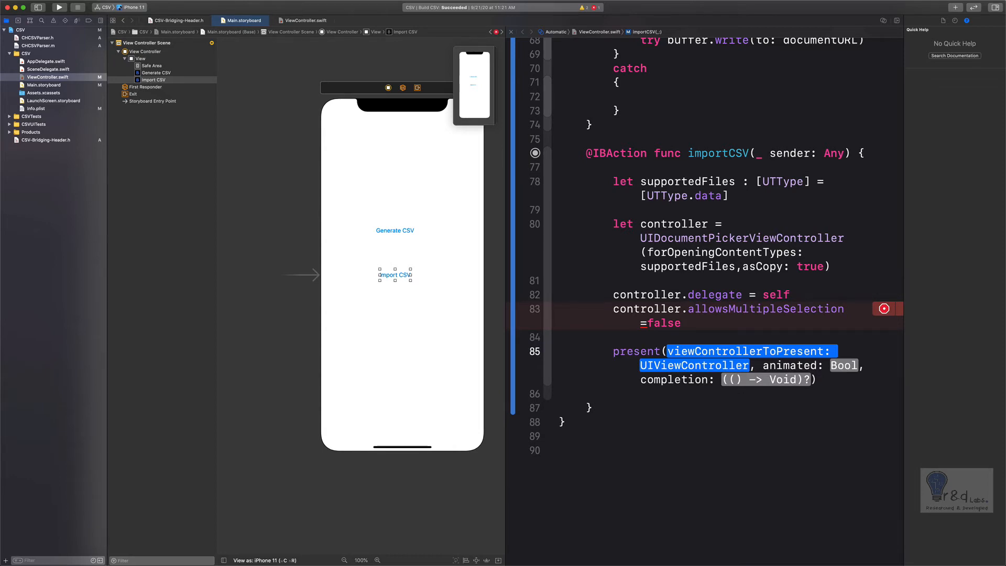
Present the picker with present(controller, animated: true, completion: nil).
text(contr, animated: Bool,)
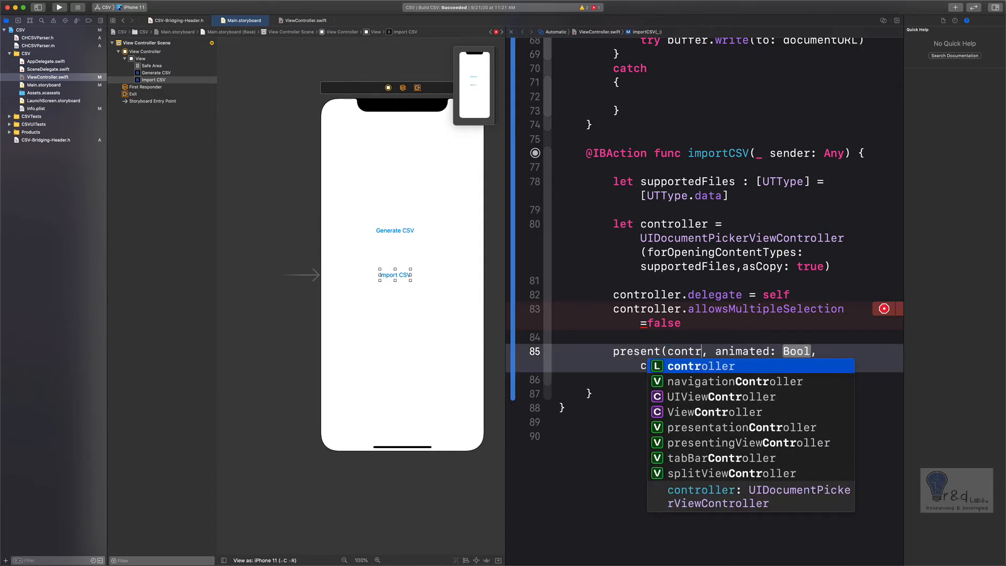
click(701, 365)
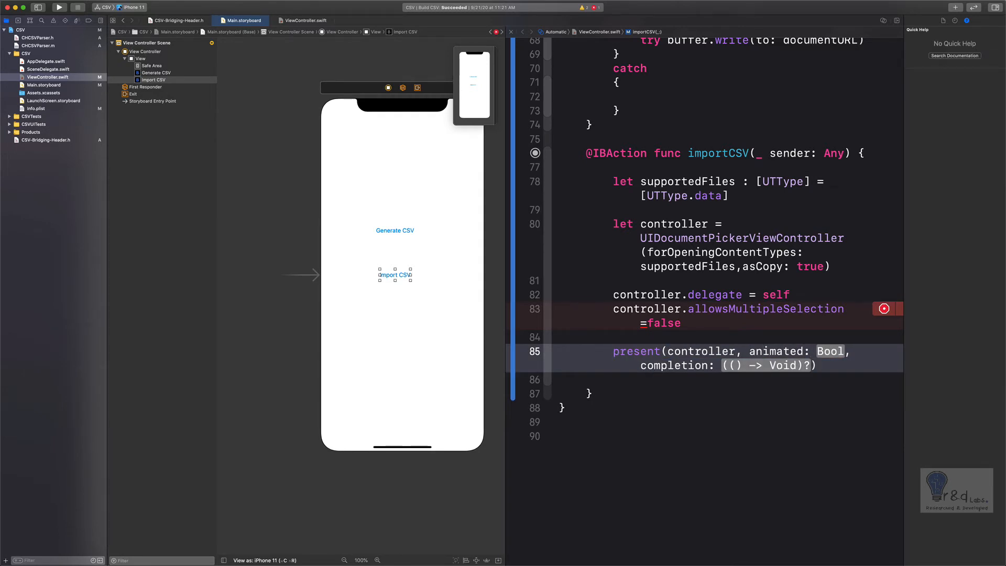
text(true)
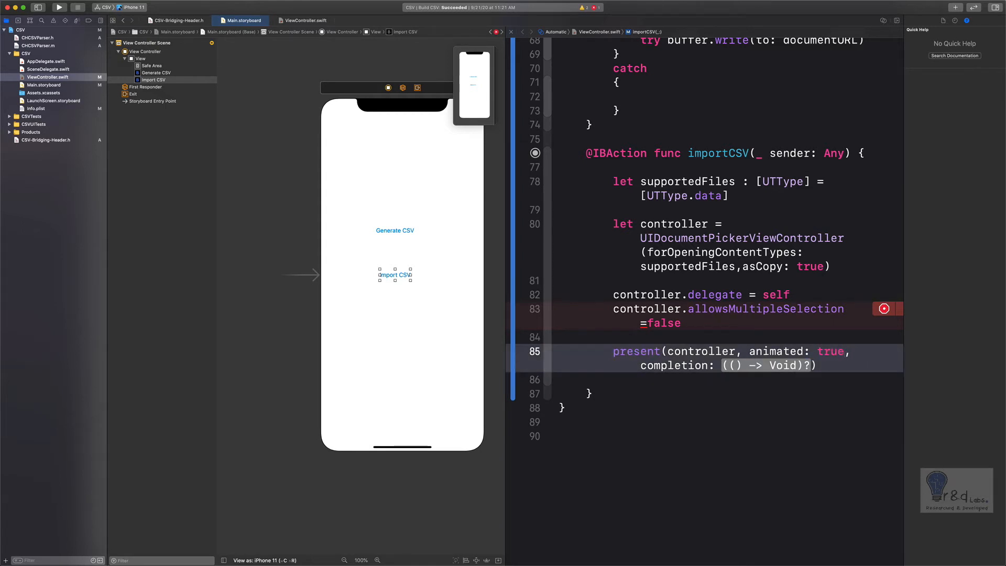
double_click(767, 365)
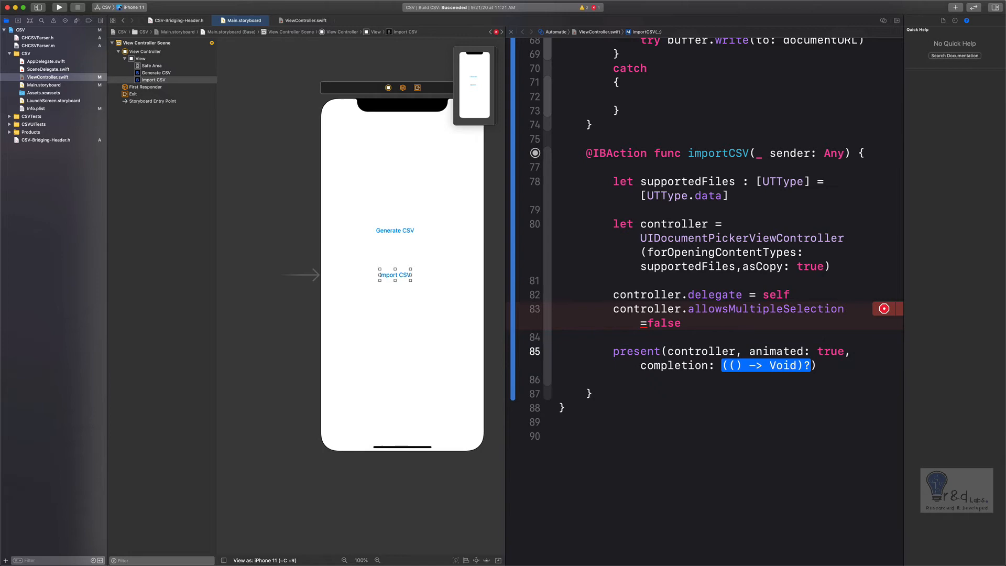
text(nil)
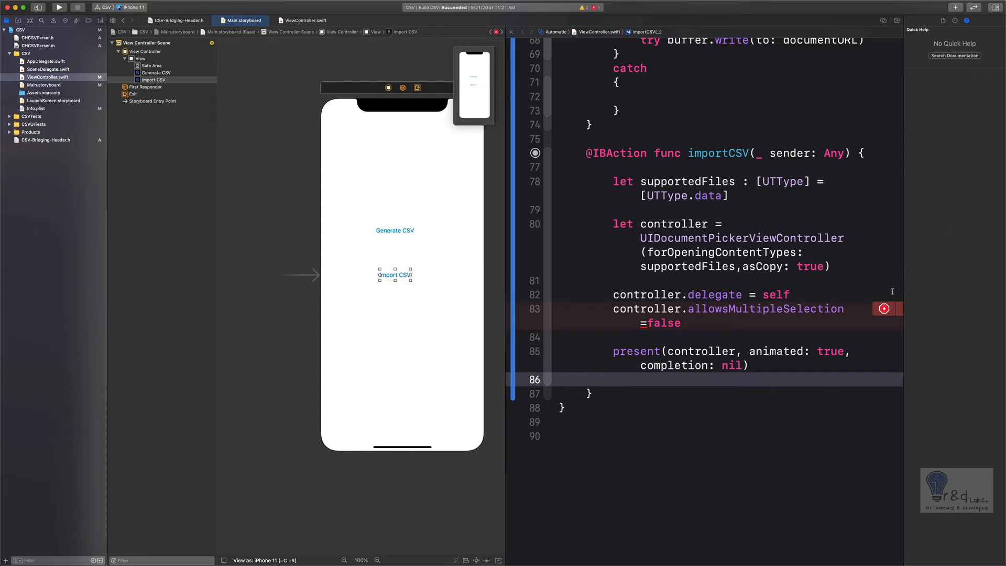
Apply Xcode's fix to insert the missing space around '=' in the allowsMultipleSelection line.
click(885, 308)
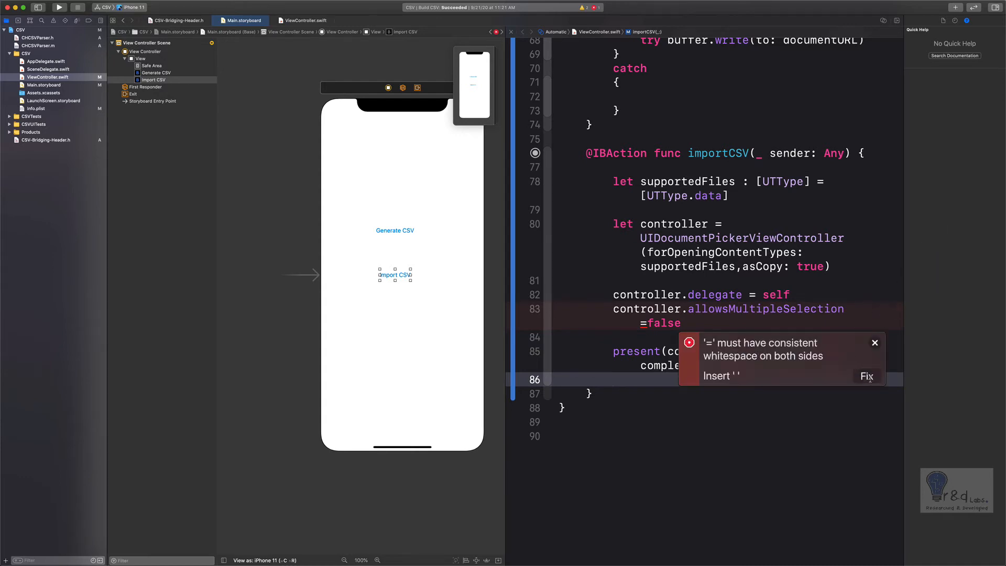
click(867, 375)
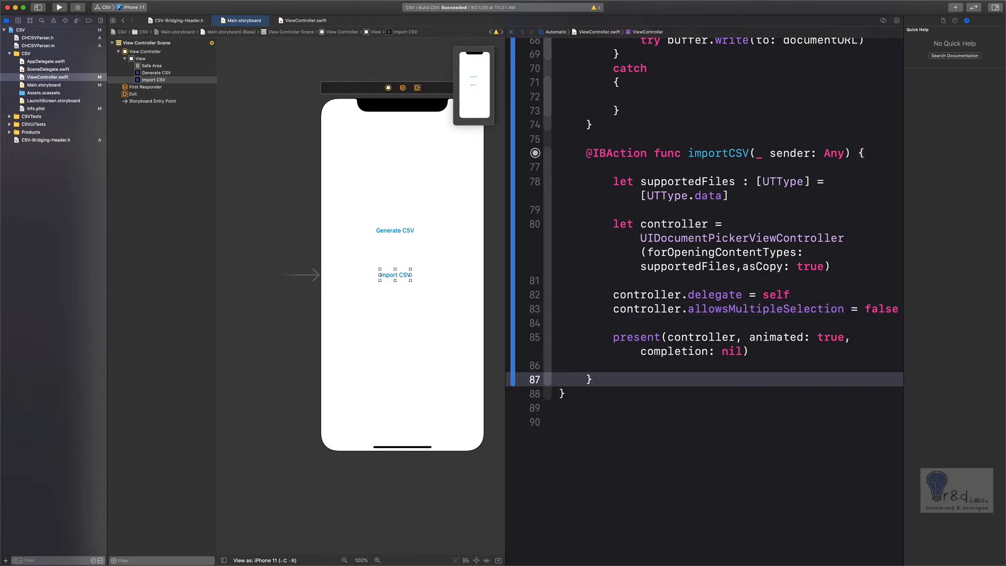
Add a documentPicker didPickDocumentAt method that prints "a file was selected".
text(func docu)
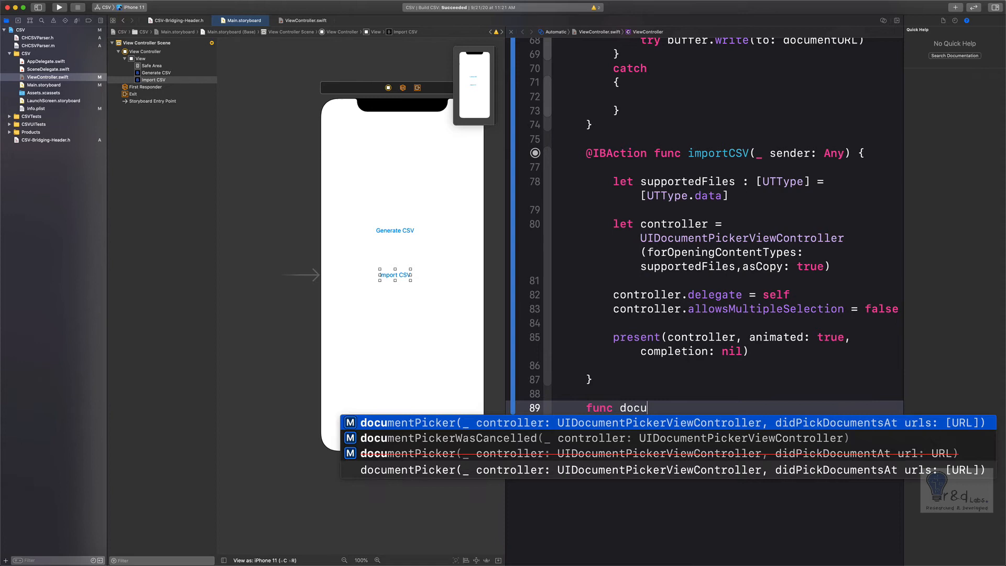
text(ment)
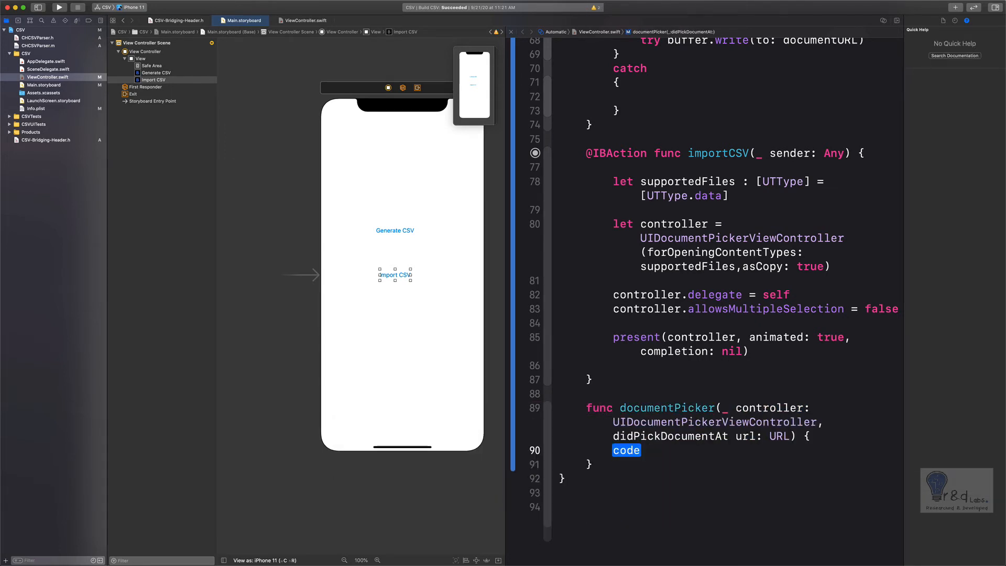
key(Delete)
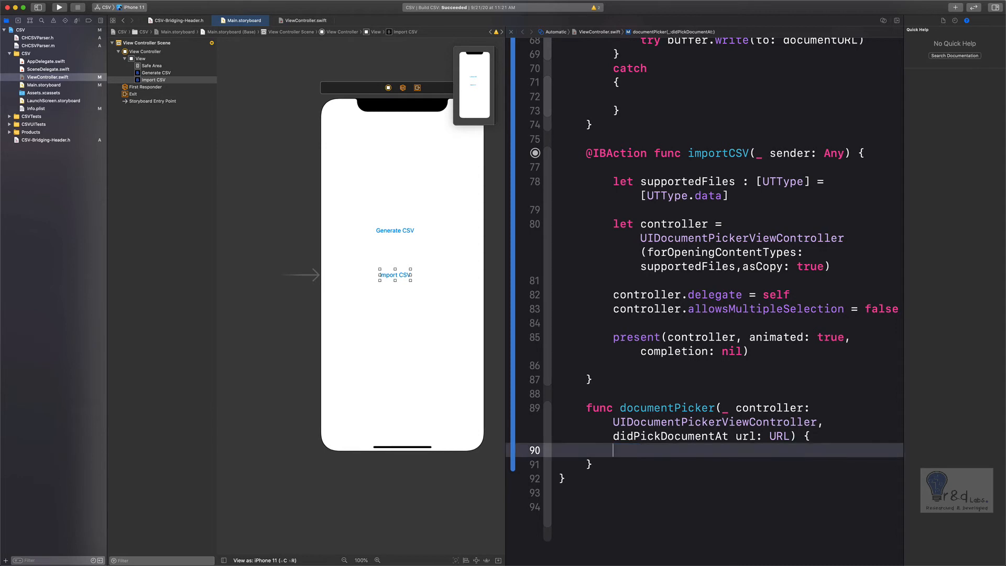
text(print(")
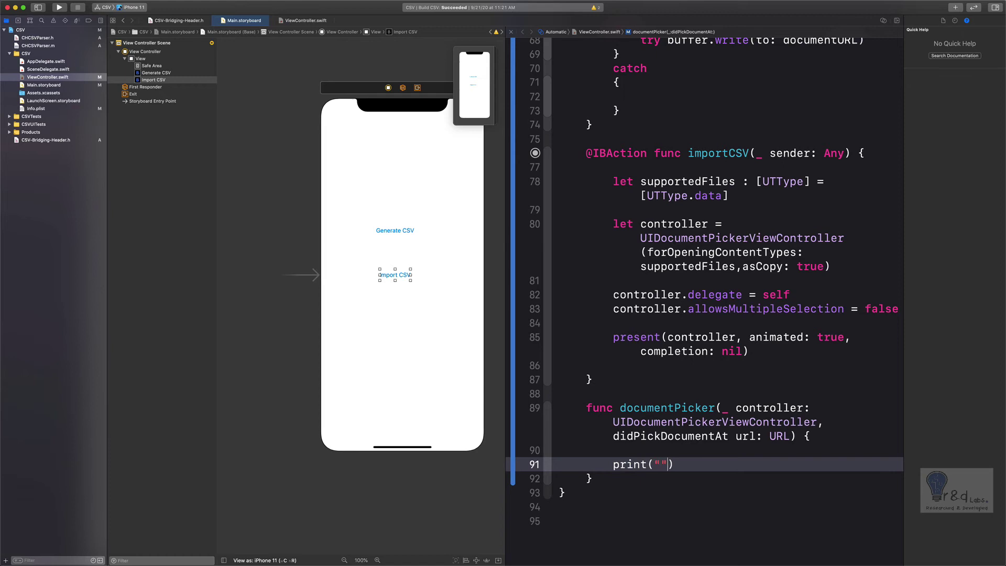
text(a file w)
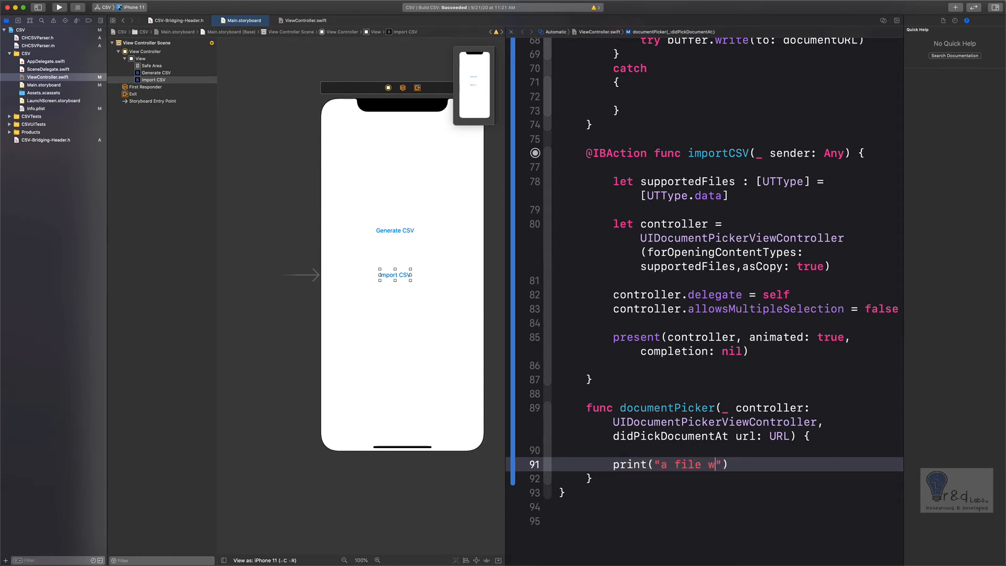
text(as selected)
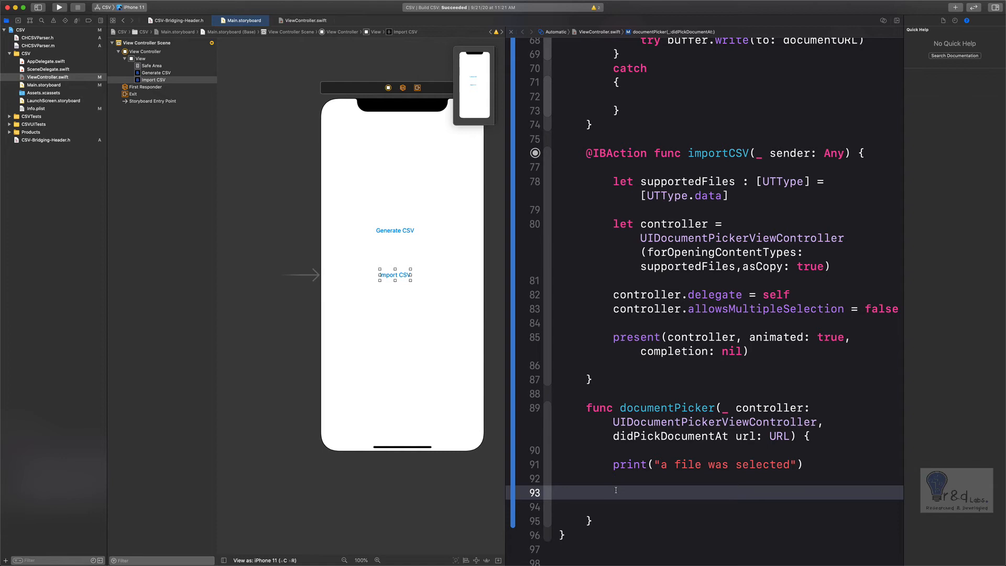
Write let rows = NSArray(contentsOfCSVURL: url, options: CHCSVParserOptions.sanitizesFields) in the callback.
text(let)
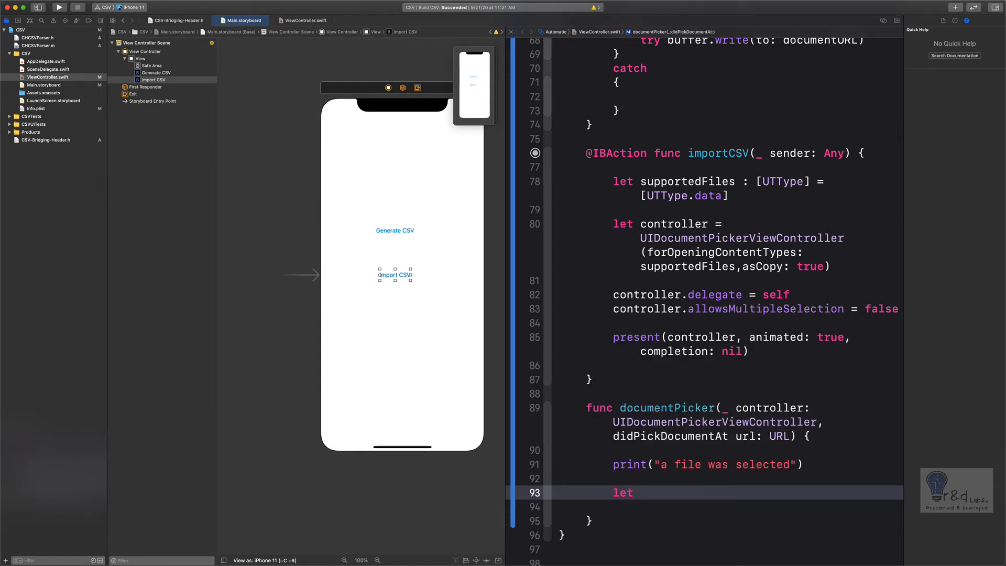
text(rows)
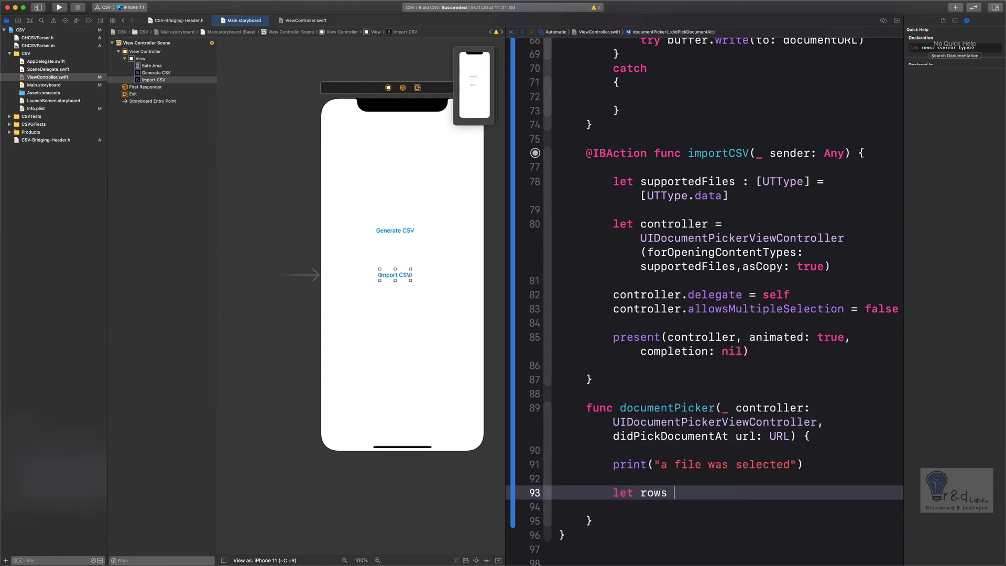
text(= NSArray)
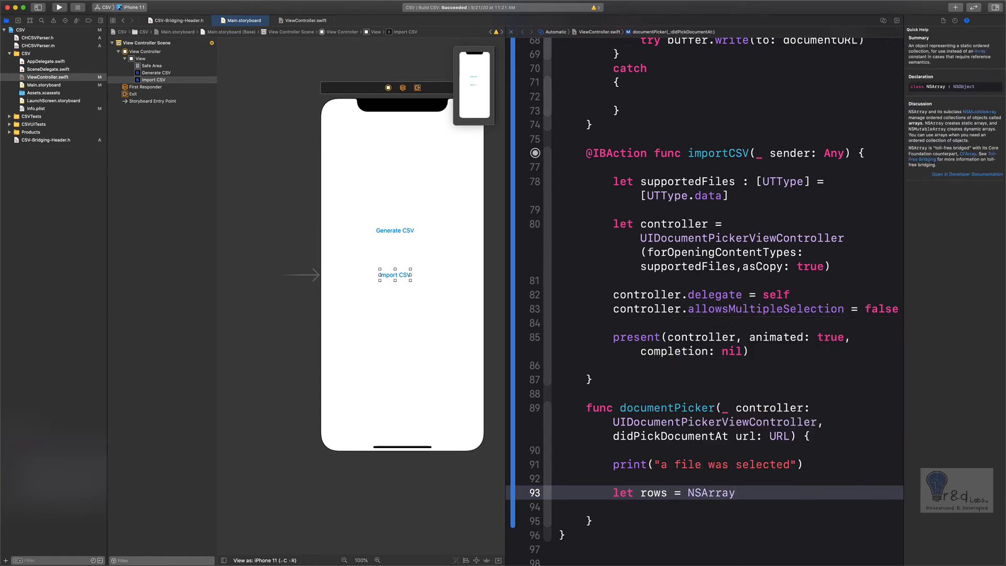
text(()
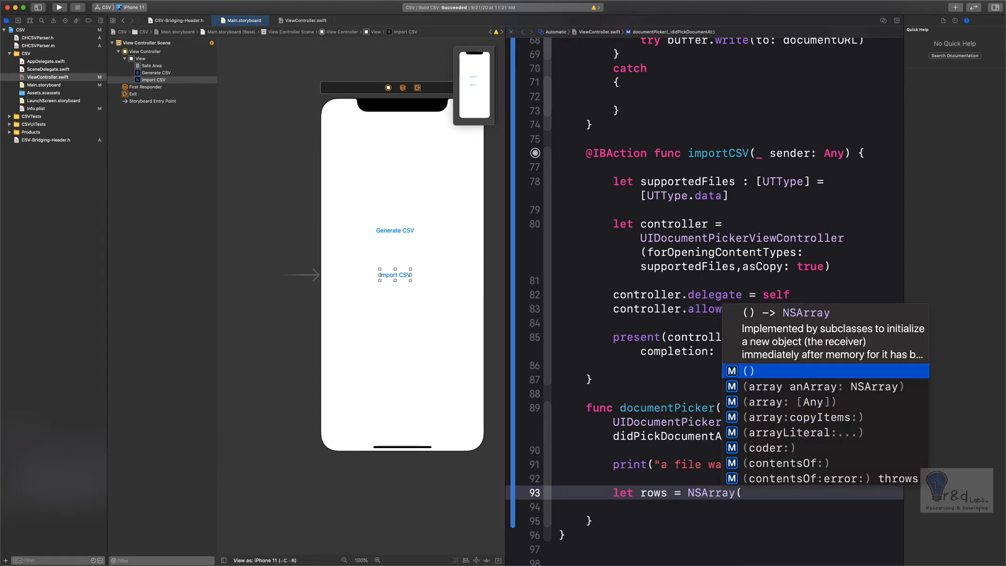
text(contents)
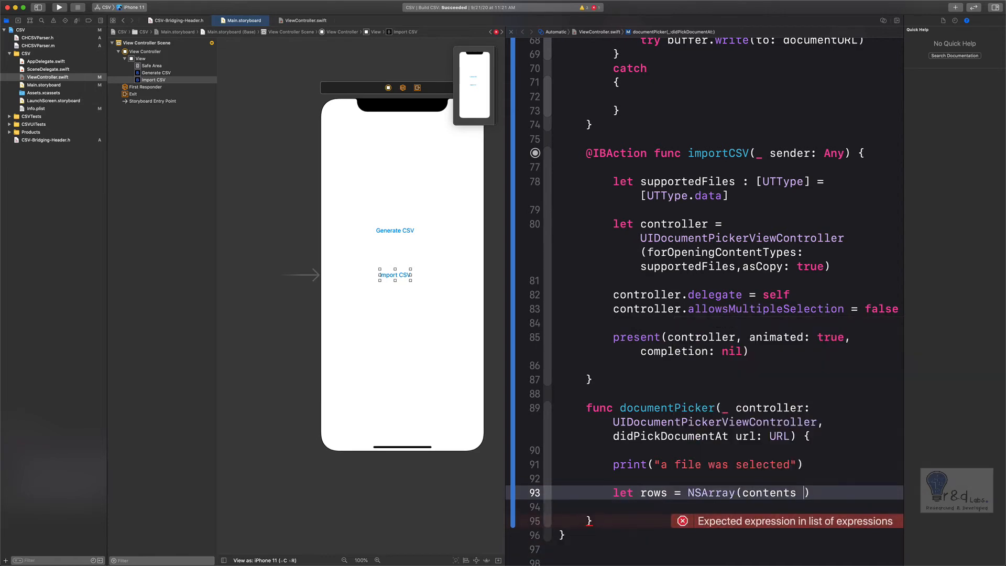
text(of)
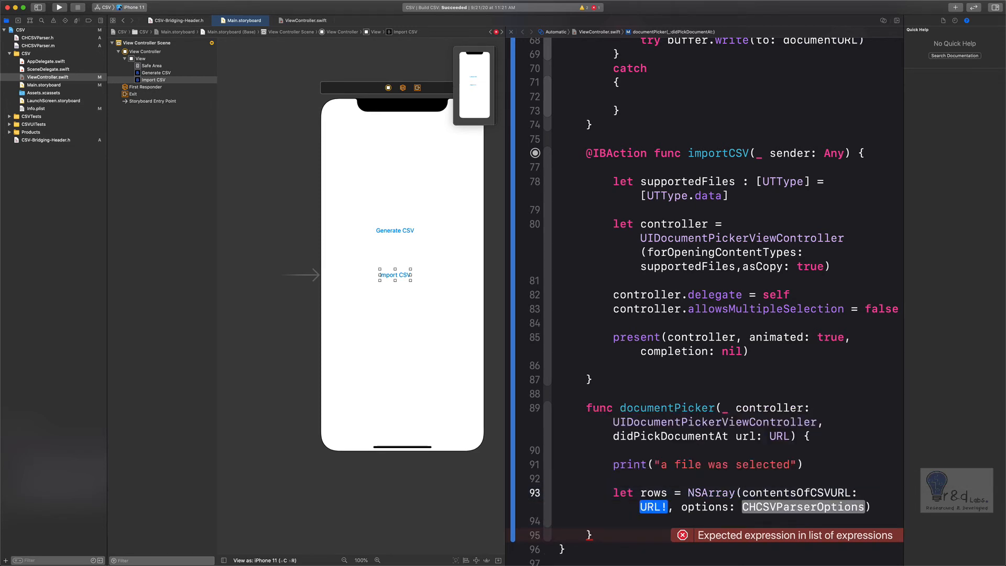
text(url)
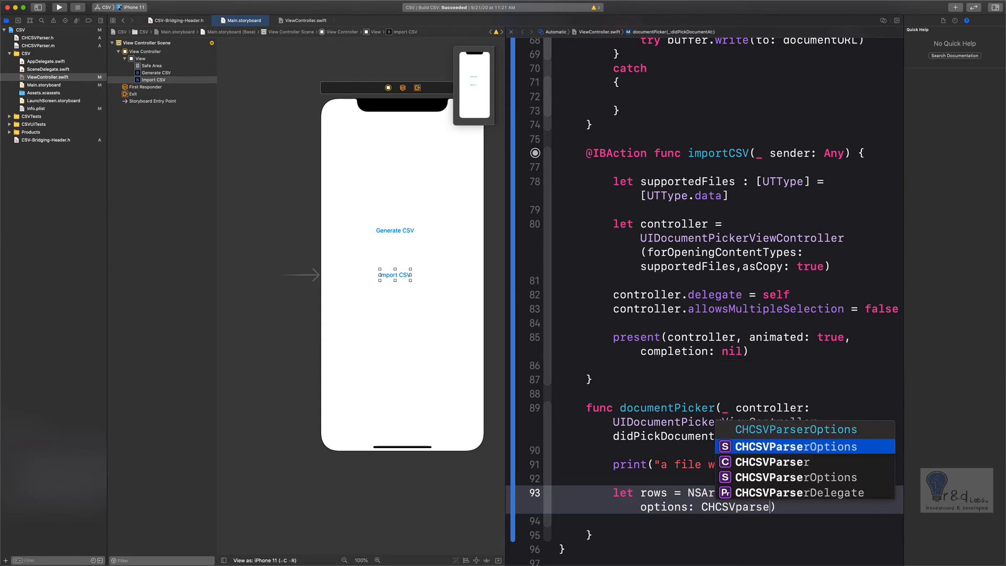
click(787, 446)
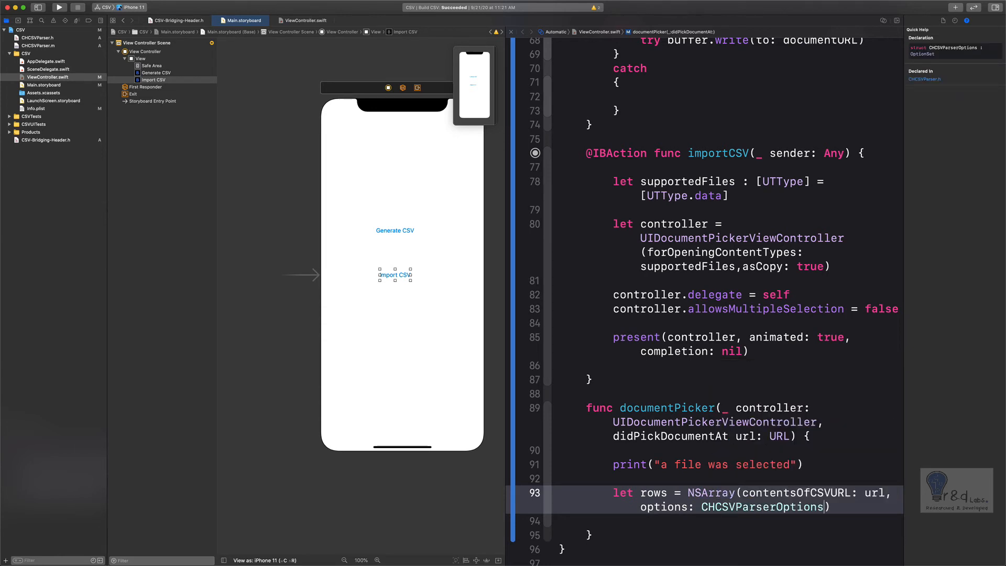
text(.sti)
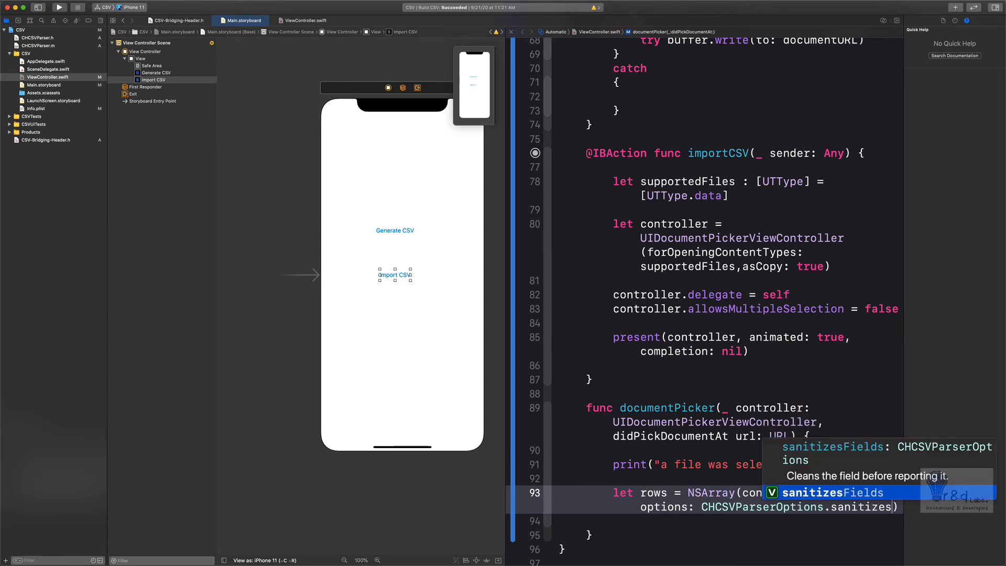
text(url,)
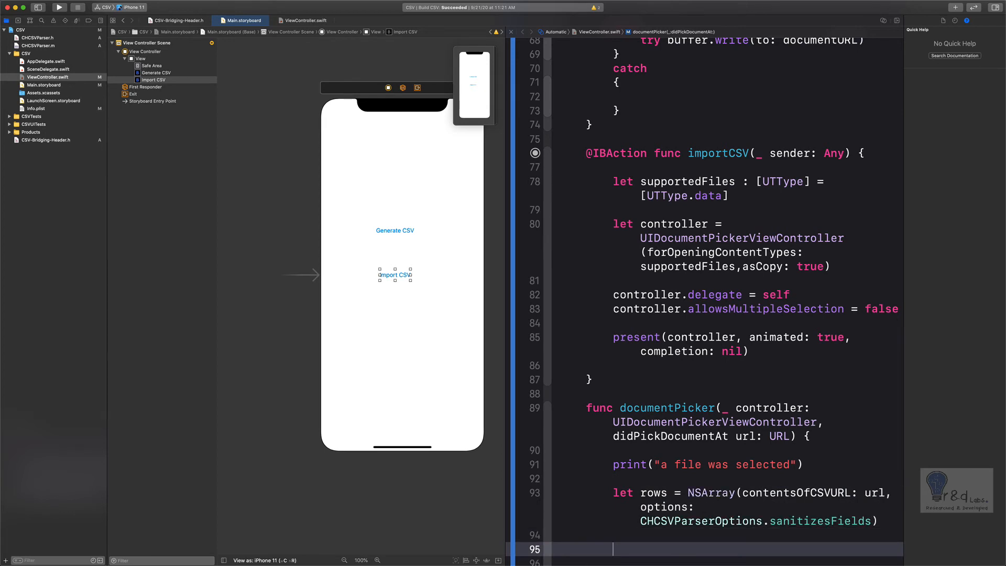
Loop over rows printing each row, force-unwrap the NSArray initializer with '!', and build successfully.
text(for row in rows)
text(print(row)
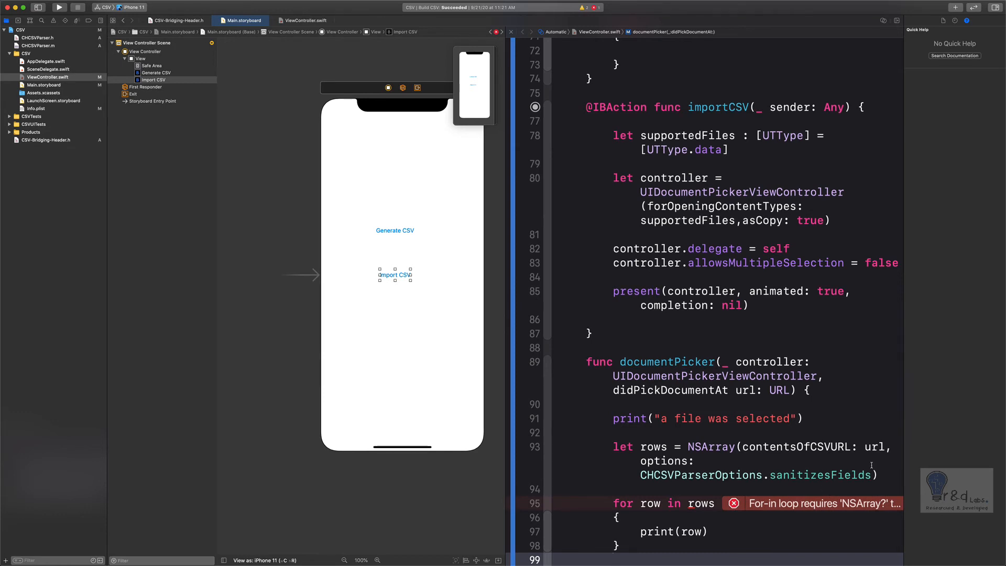
text(!)
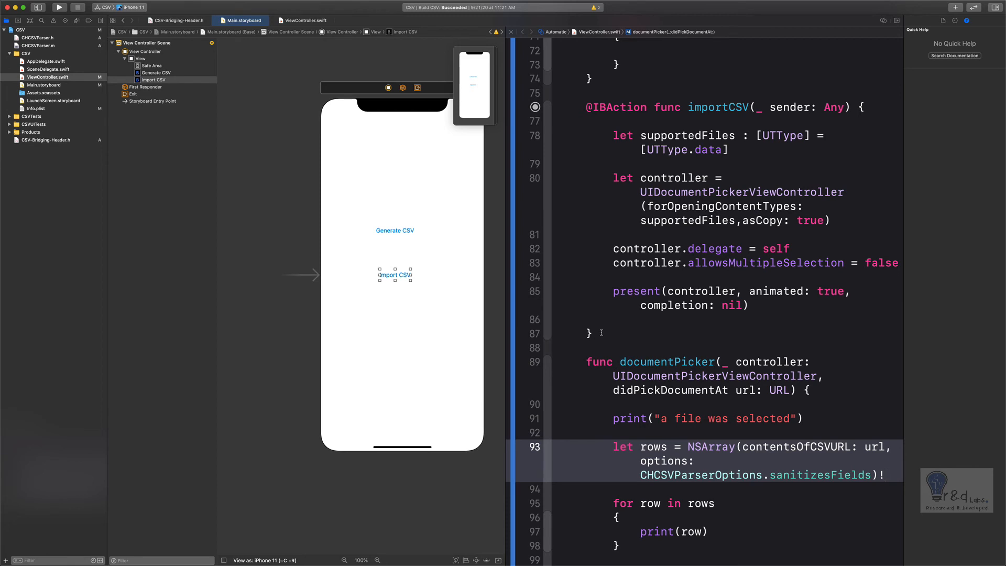
click(62, 9)
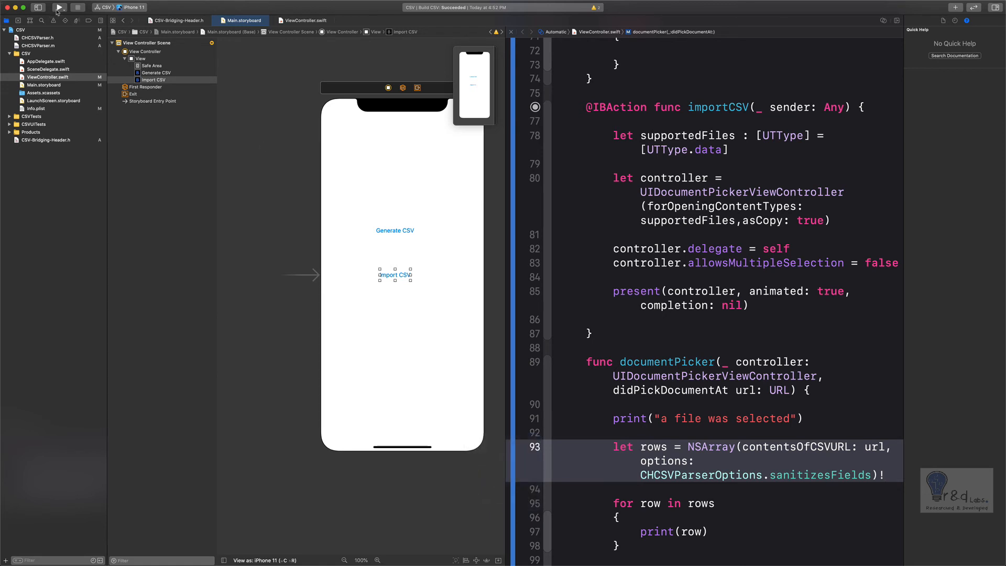
Build and launch the CSV app in the iPhone 11 simulator.
click(61, 6)
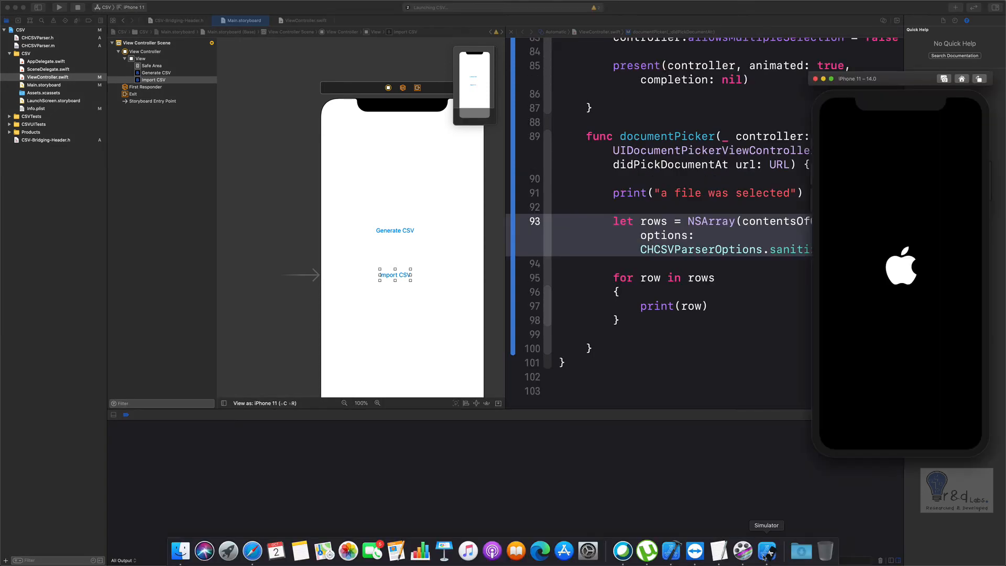
mouse_move(889, 338)
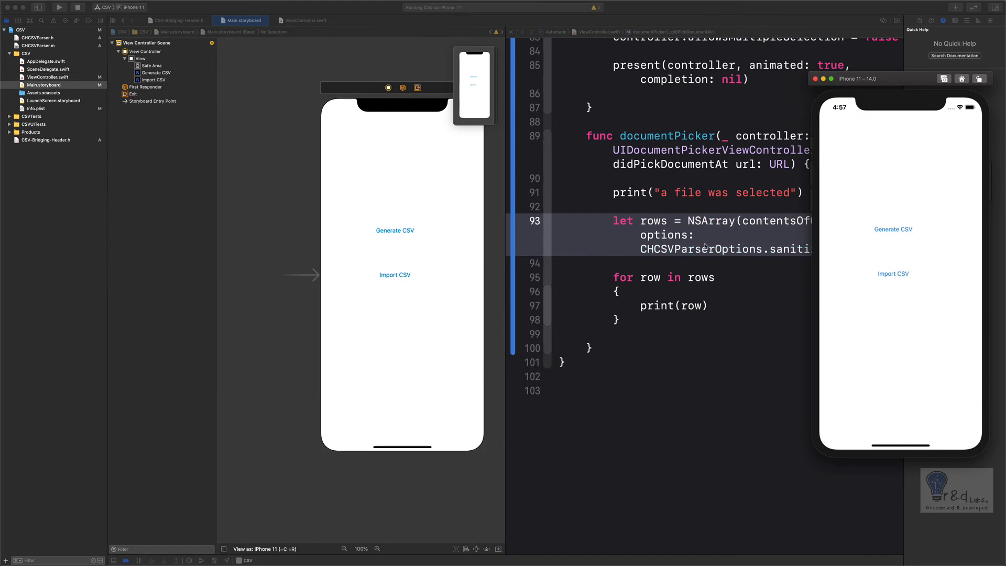
mouse_move(889, 284)
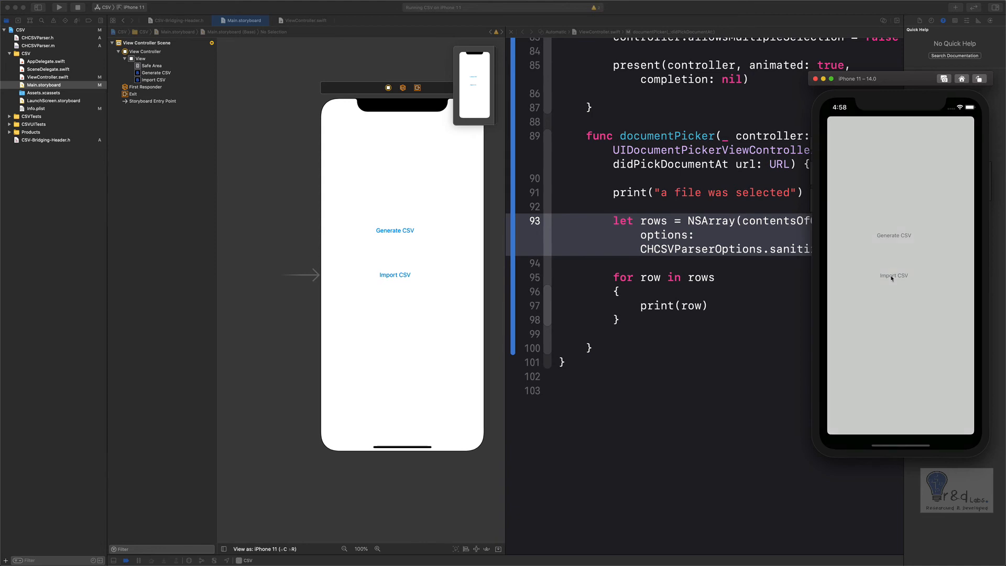
Tap Import CSV to present the document picker on the CSV folder with the test file.
click(894, 275)
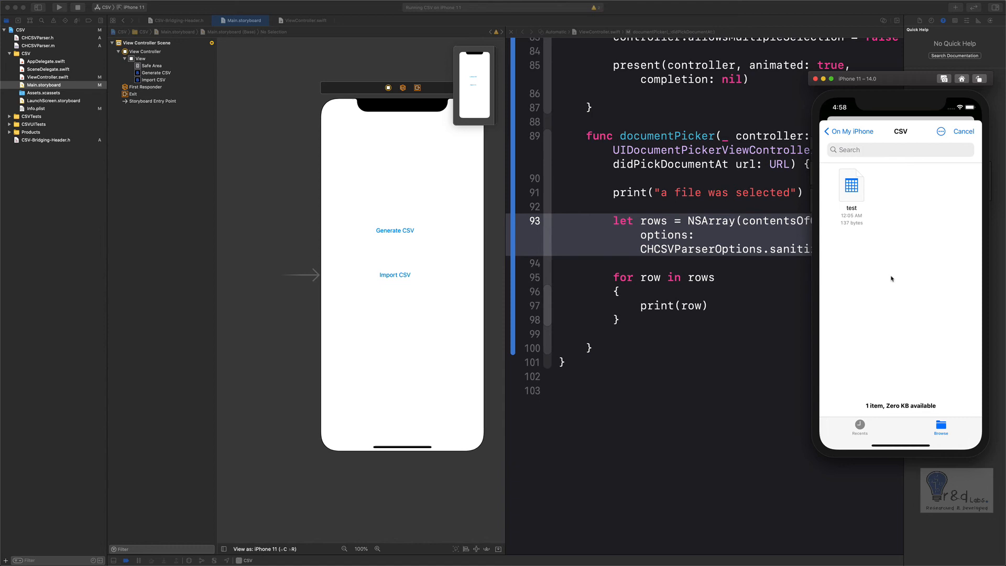
mouse_move(861, 155)
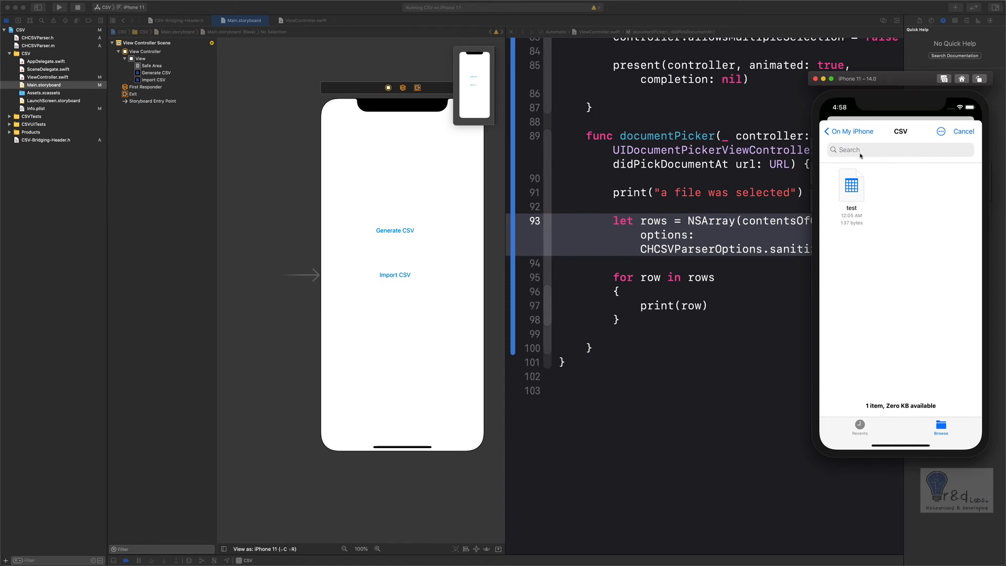
mouse_move(835, 190)
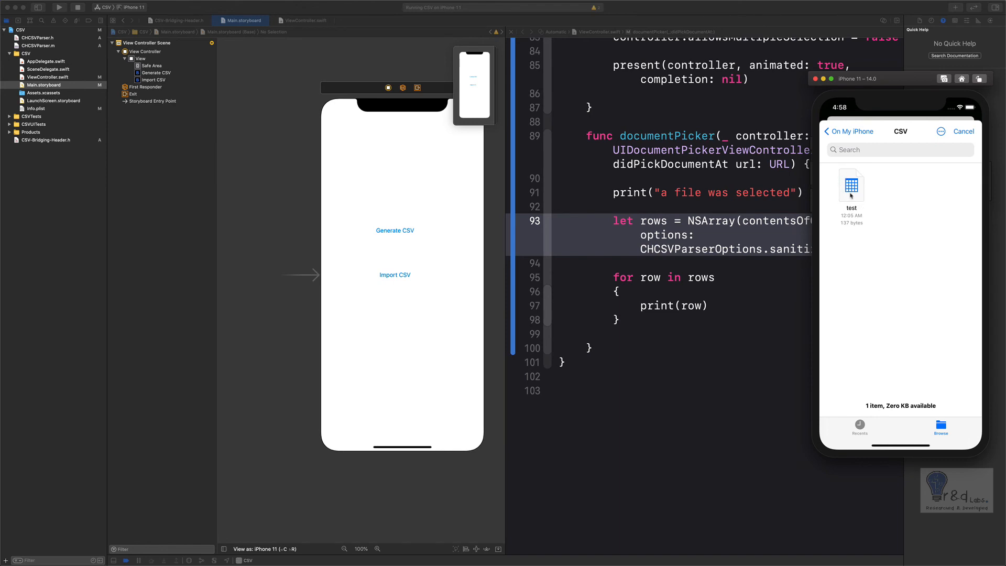
mouse_move(629, 209)
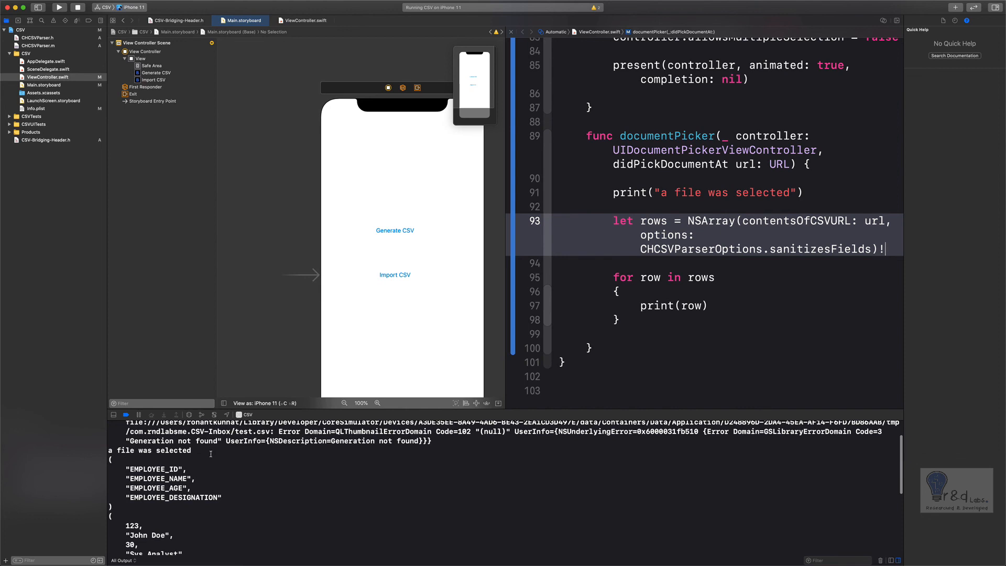
Highlight the file-selected print line and the John Doe record in the console output.
double_click(149, 451)
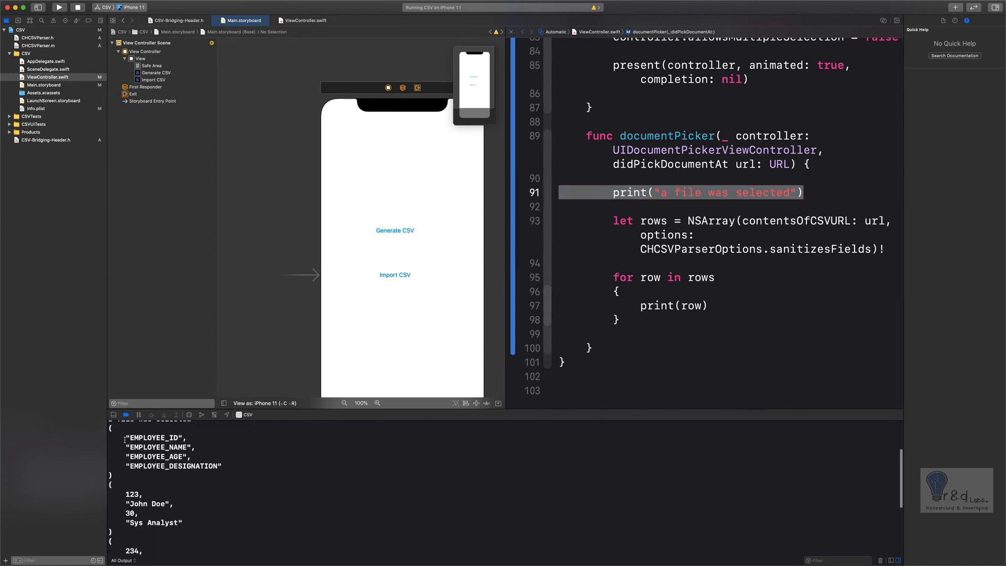
drag(125, 434, 227, 462)
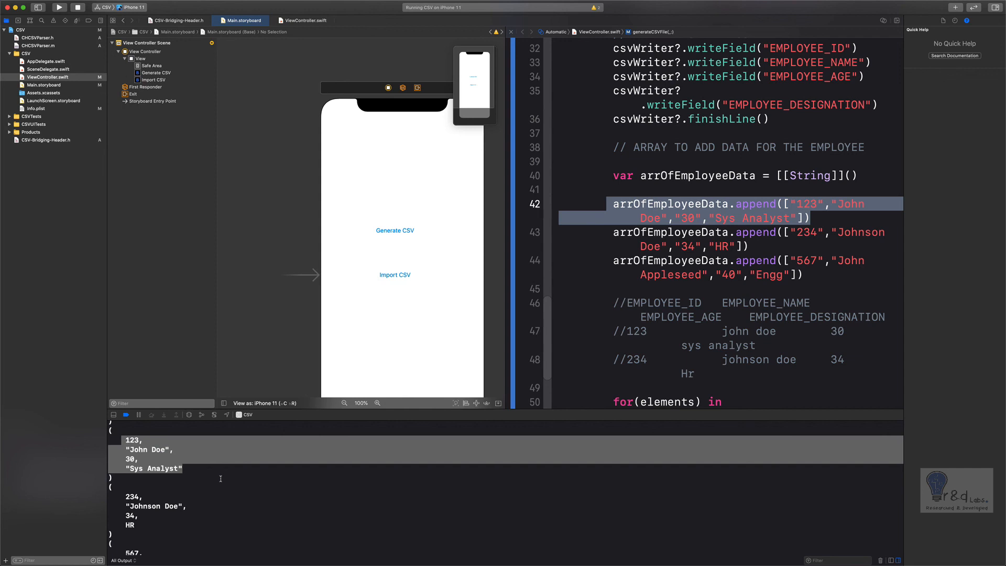
mouse_move(230, 481)
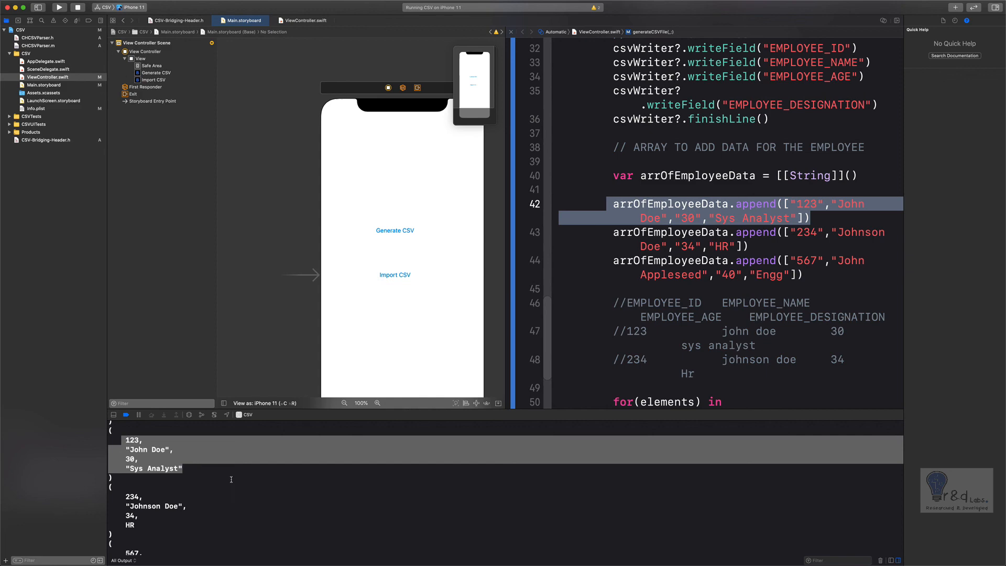
scroll(down, 3)
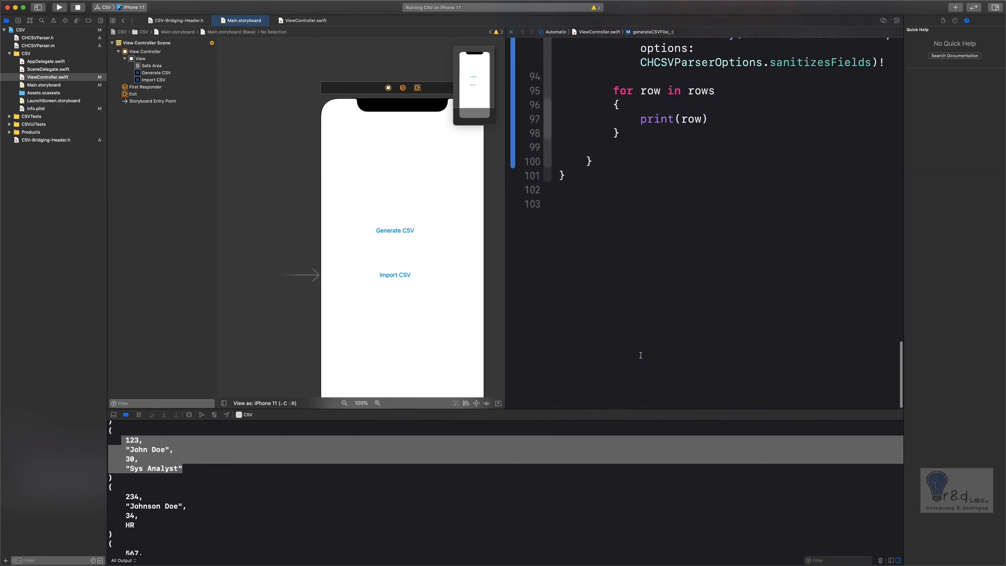